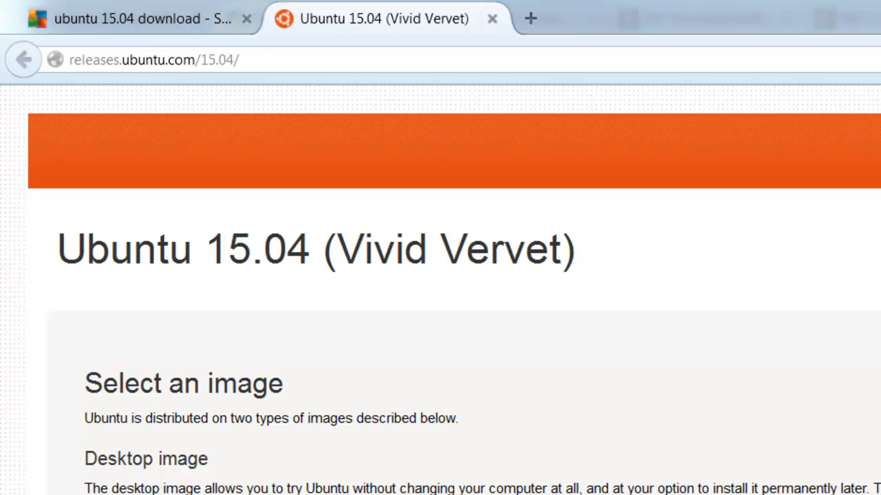
Start a new virtual machine named Ubuntu15.04, type Linux, Ubuntu 64-bit.
{"action": "scroll", "scroll_direction": "down", "scroll_amount": 3}
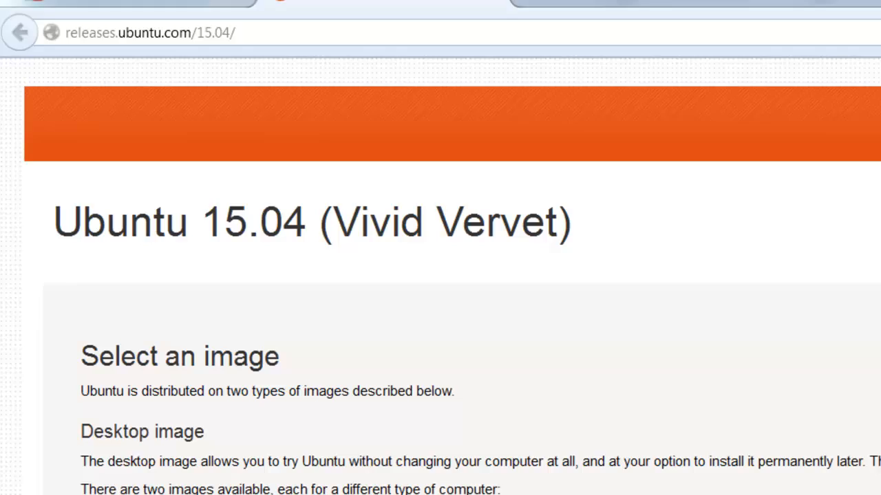
{"action": "scroll", "scroll_direction": "down", "scroll_amount": 3}
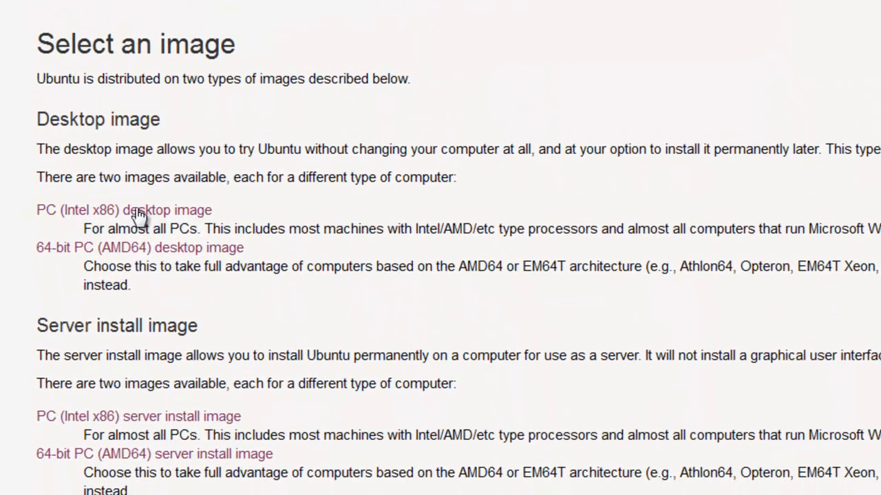
{"action": "mouse_move", "coordinate": [138, 249]}
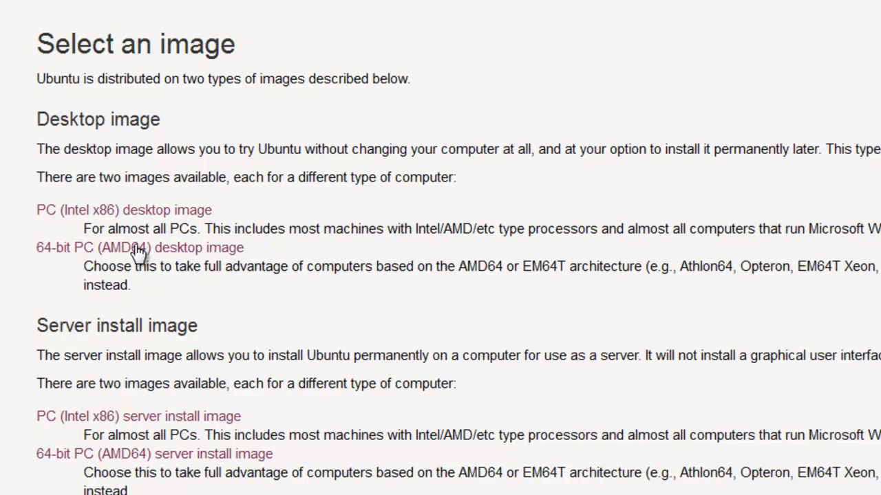
{"action": "mouse_move", "coordinate": [138, 248]}
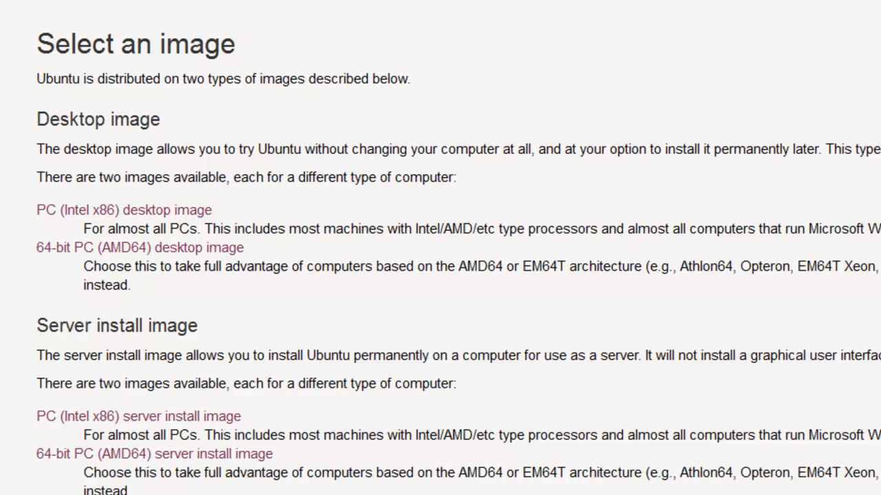
{"action": "mouse_move", "coordinate": [409, 279]}
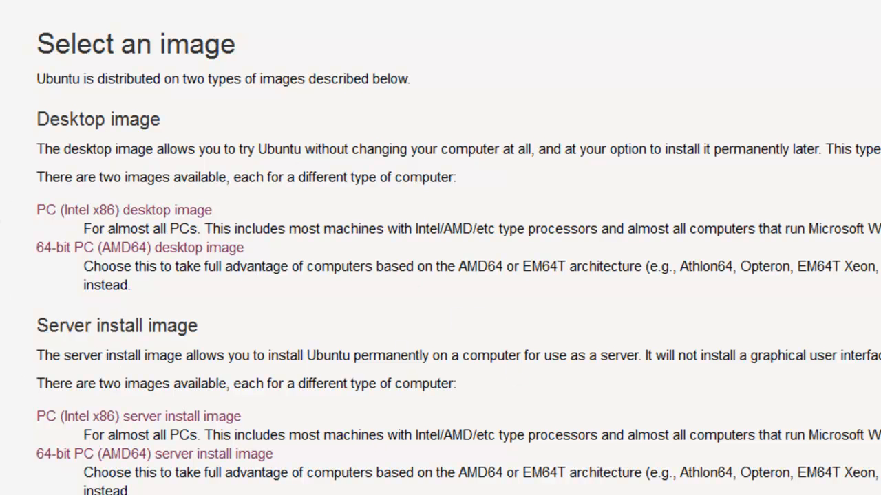
{"action": "mouse_move", "coordinate": [135, 257]}
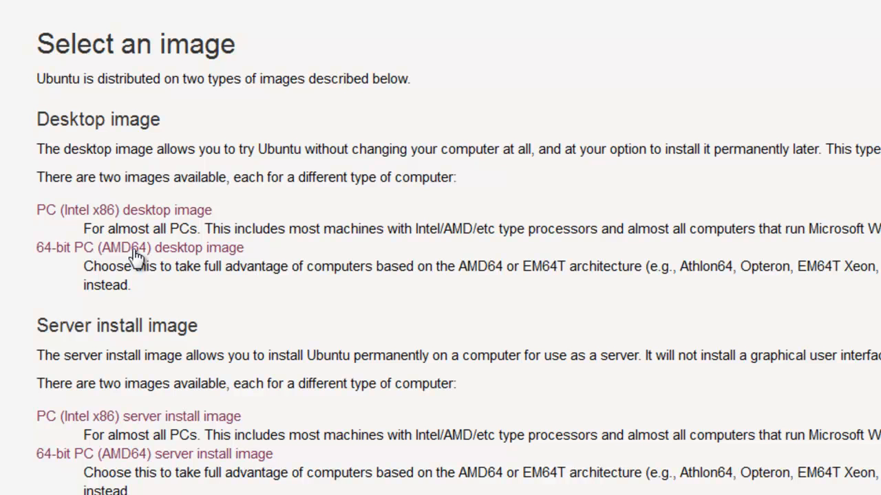
{"action": "mouse_move", "coordinate": [139, 257]}
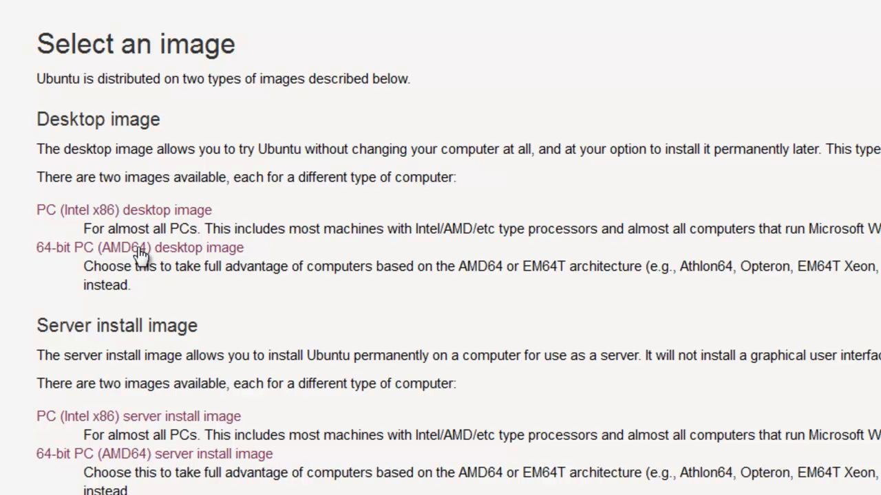
{"action": "mouse_move", "coordinate": [119, 251]}
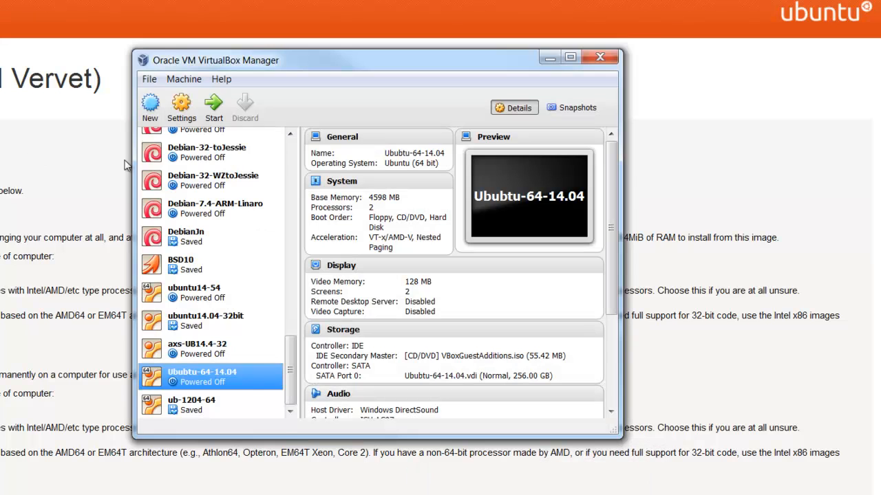
{"action": "mouse_move", "coordinate": [150, 107]}
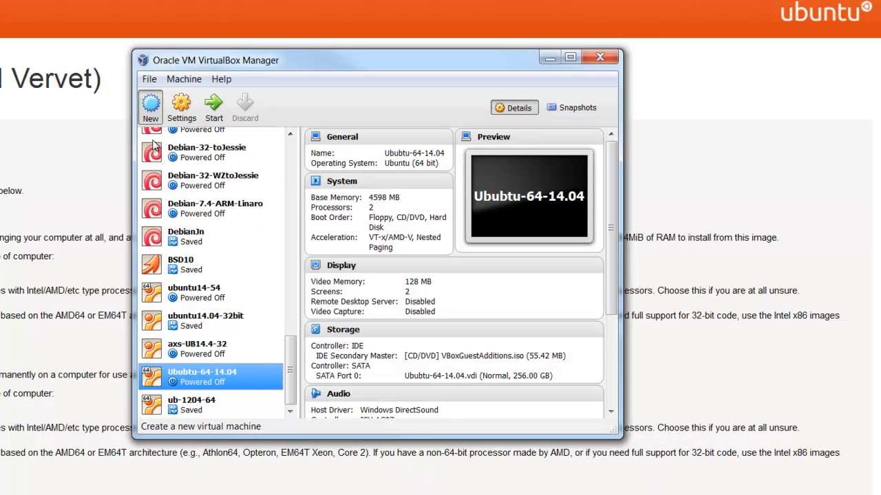
{"action": "left_click", "coordinate": [150, 105]}
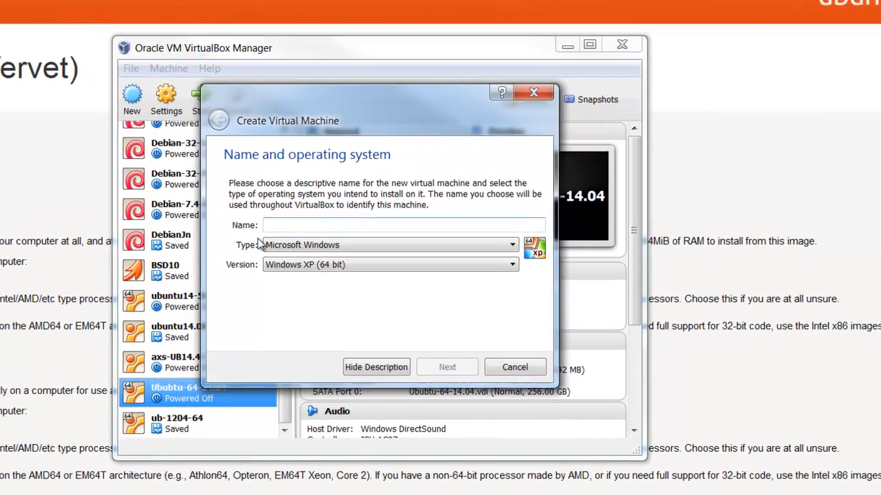
{"action": "type", "text": "Ubunt"}
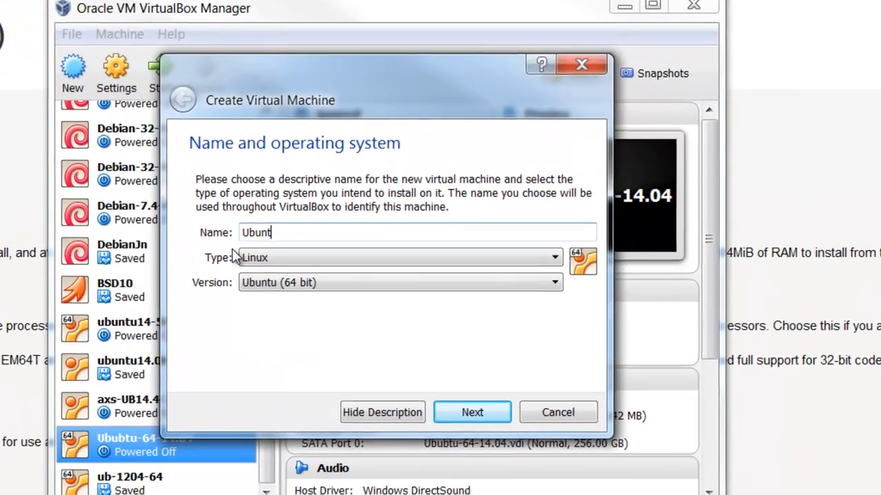
{"action": "type", "text": "u15."}
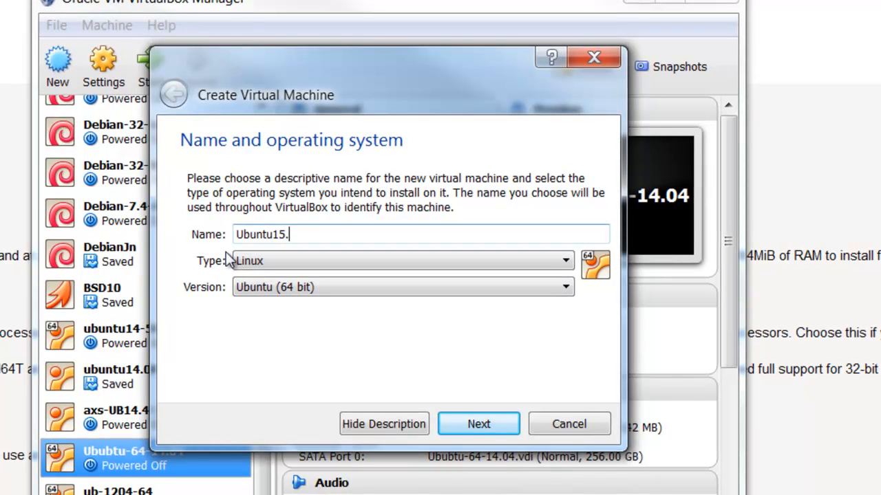
{"action": "type", "text": "04"}
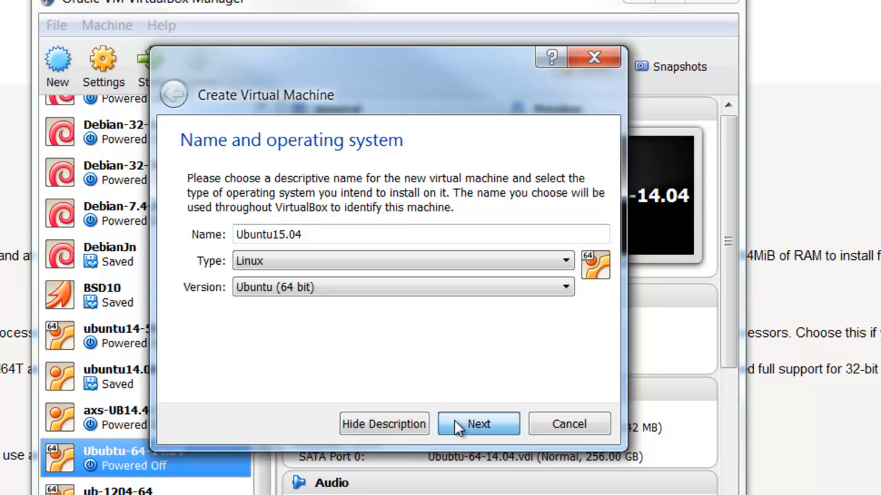
{"action": "left_click", "coordinate": [478, 424]}
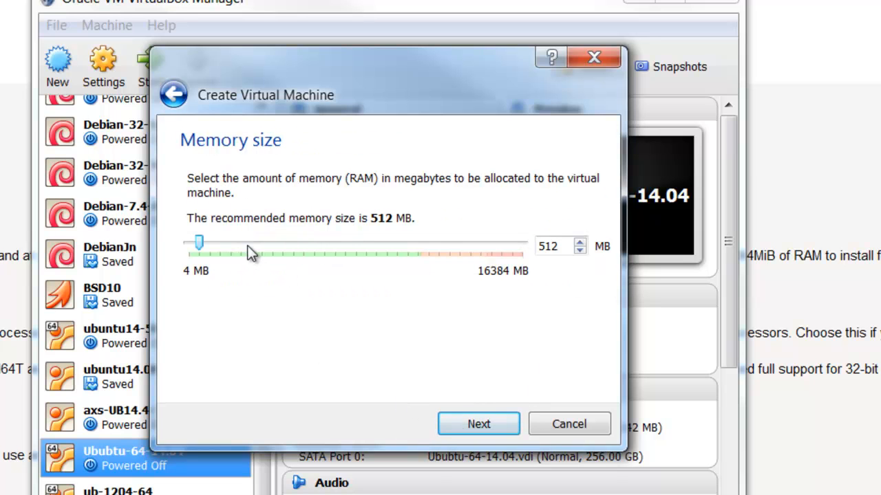
Set the machine's memory to 2048 MB.
{"action": "left_click_drag", "start_coordinate": [199, 241], "coordinate": [210, 242]}
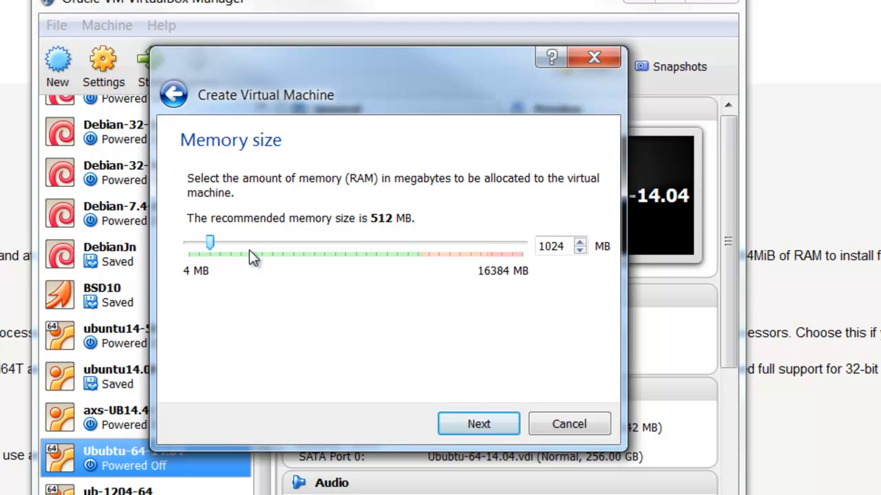
{"action": "left_click_drag", "start_coordinate": [210, 243], "coordinate": [231, 242]}
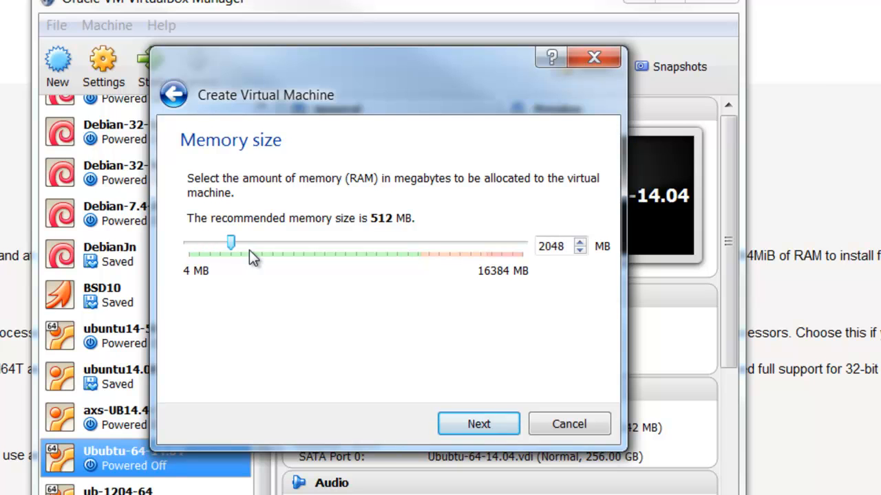
{"action": "mouse_move", "coordinate": [478, 424]}
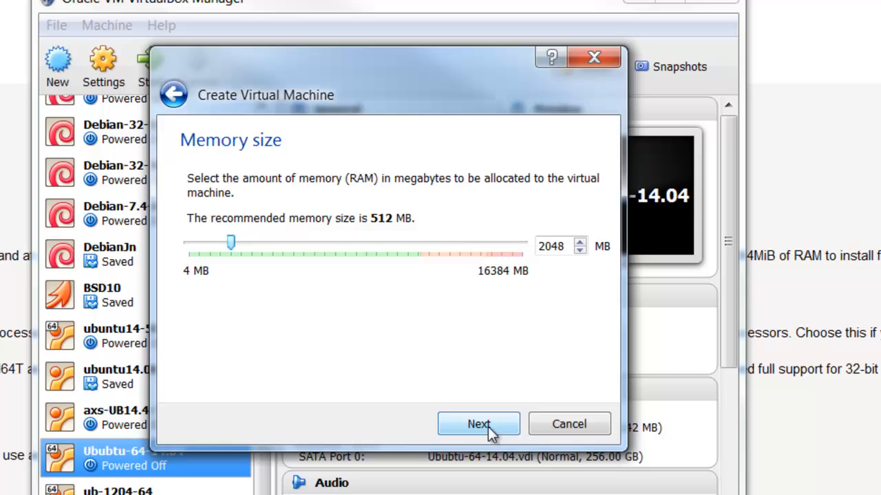
{"action": "left_click", "coordinate": [478, 424]}
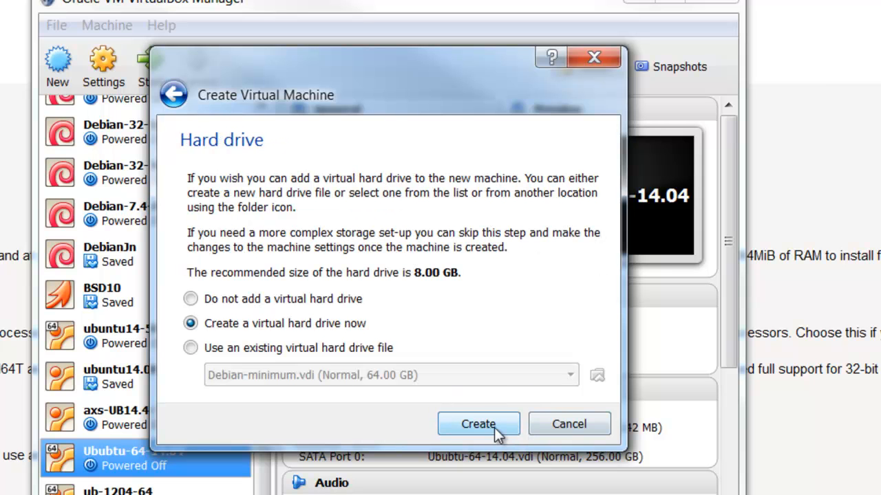
Create a 64 GB dynamically allocated VDI disk named Ubuntu15.04, then open Settings.
{"action": "left_click", "coordinate": [478, 423]}
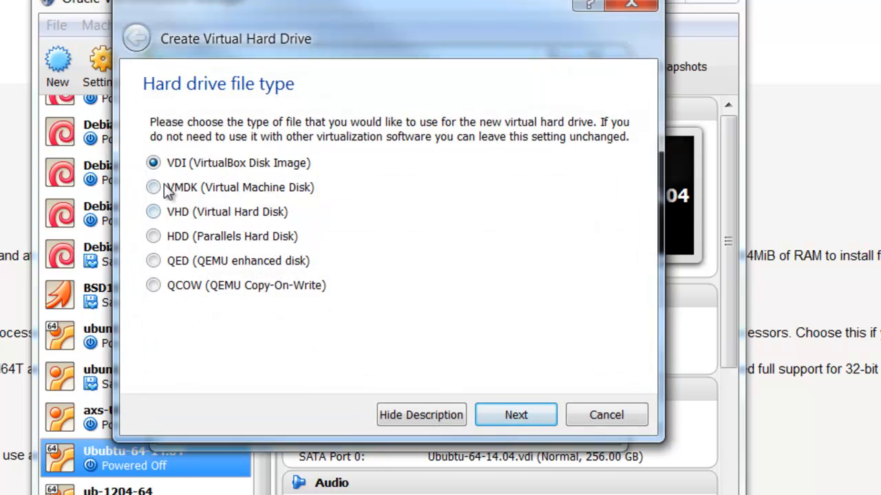
{"action": "left_click", "coordinate": [515, 415]}
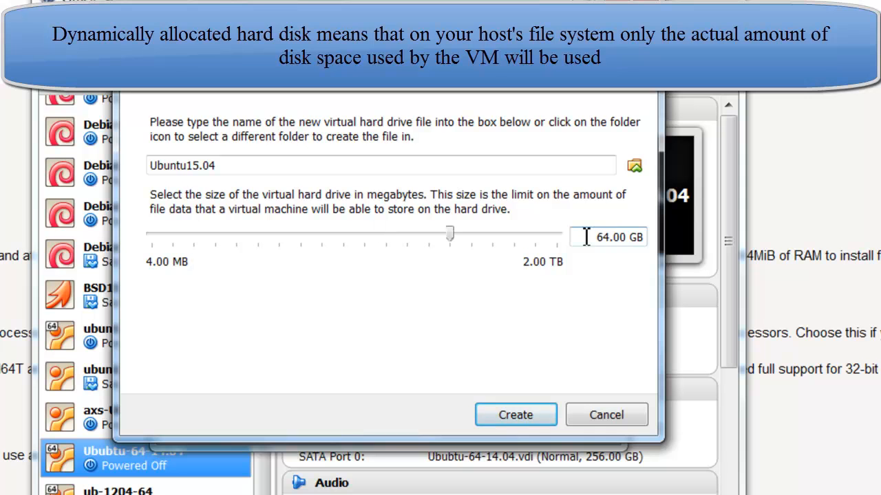
{"action": "left_click", "coordinate": [515, 414]}
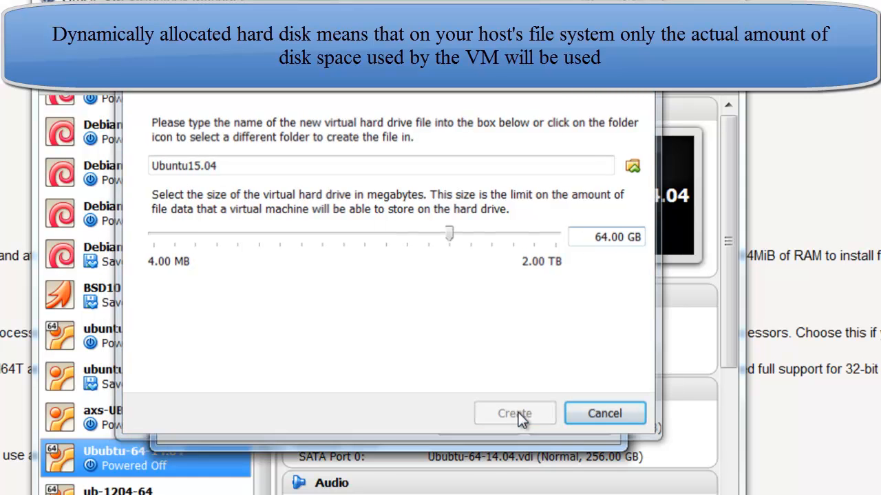
{"action": "left_click", "coordinate": [514, 413]}
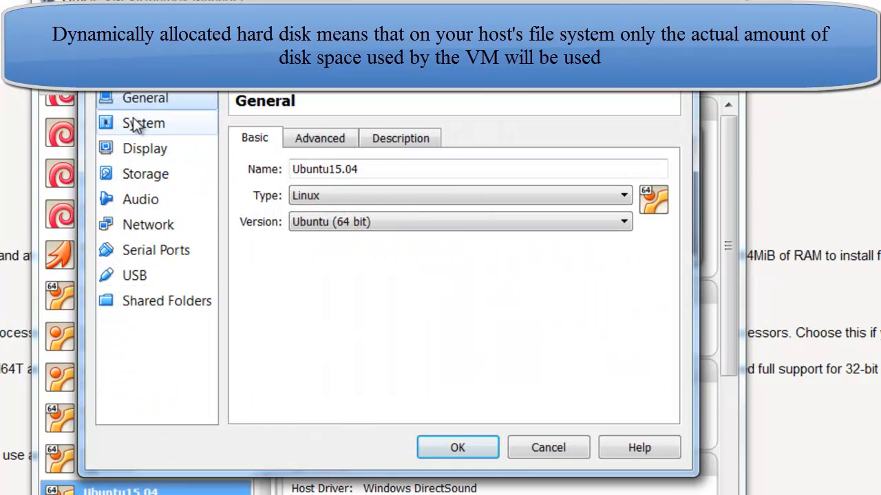
Raise Ubuntu15.04's video memory to the 128 MB maximum under Display.
{"action": "left_click", "coordinate": [142, 123]}
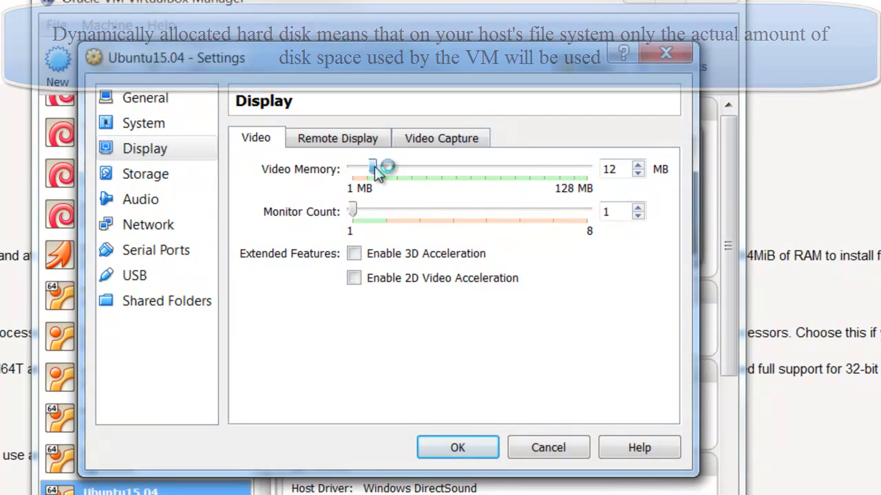
{"action": "left_click_drag", "start_coordinate": [375, 168], "coordinate": [585, 169]}
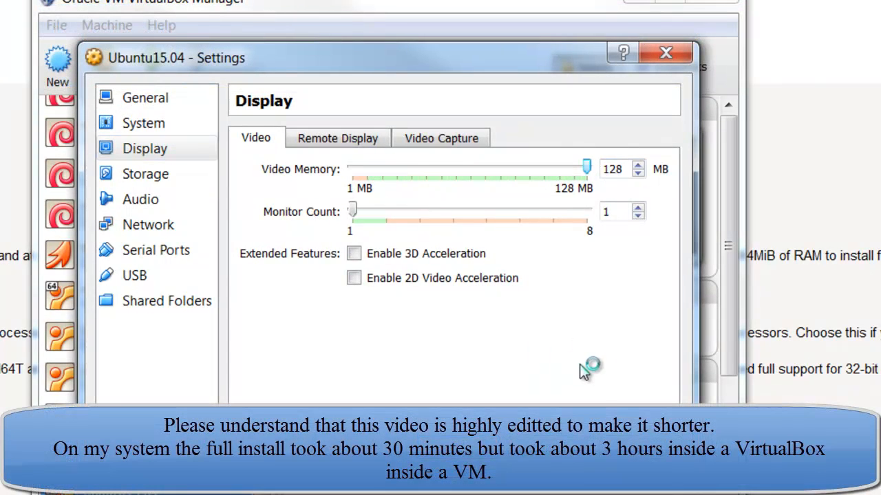
{"action": "mouse_move", "coordinate": [634, 323]}
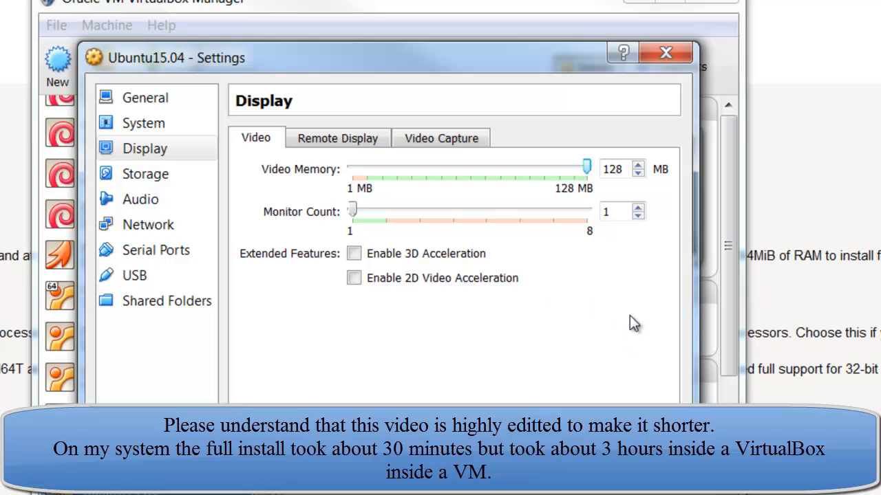
{"action": "mouse_move", "coordinate": [391, 226]}
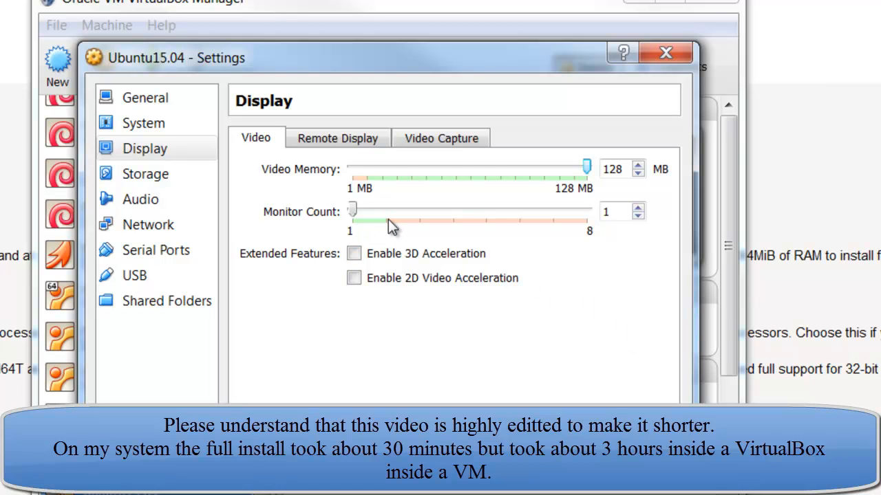
{"action": "mouse_move", "coordinate": [390, 225]}
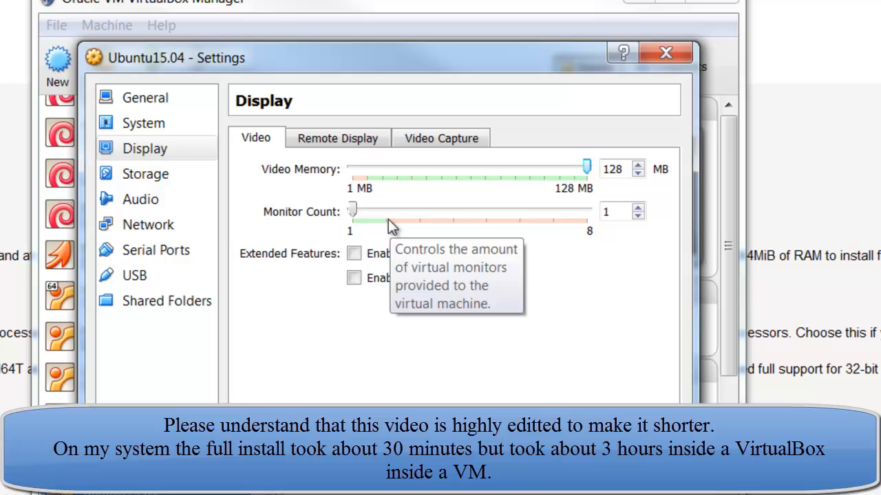
{"action": "mouse_move", "coordinate": [268, 134]}
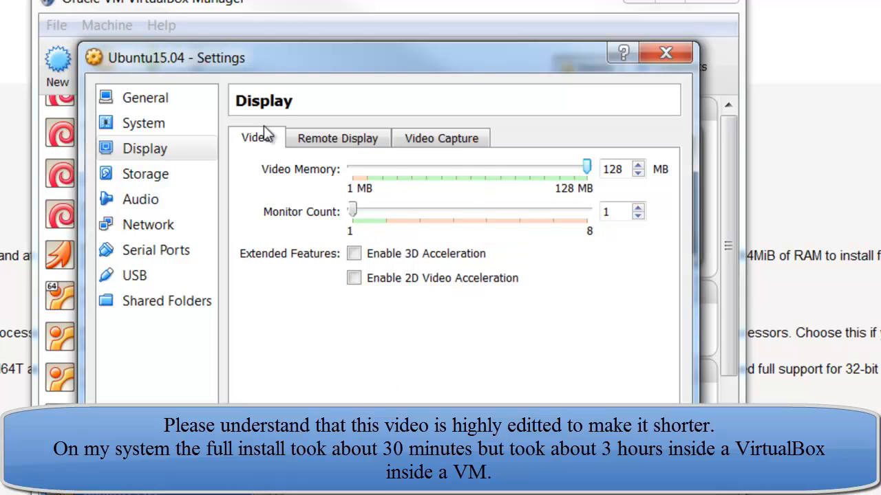
{"action": "mouse_move", "coordinate": [330, 340]}
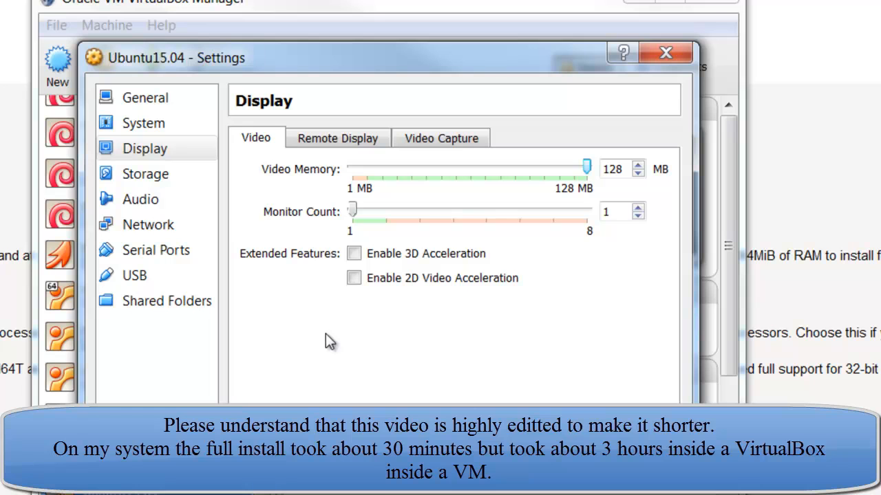
{"action": "mouse_move", "coordinate": [386, 227]}
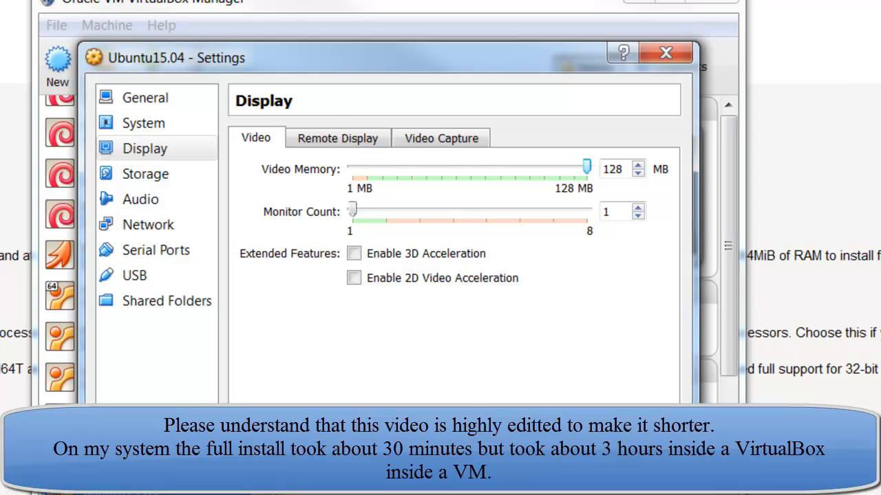
{"action": "left_click", "coordinate": [145, 174]}
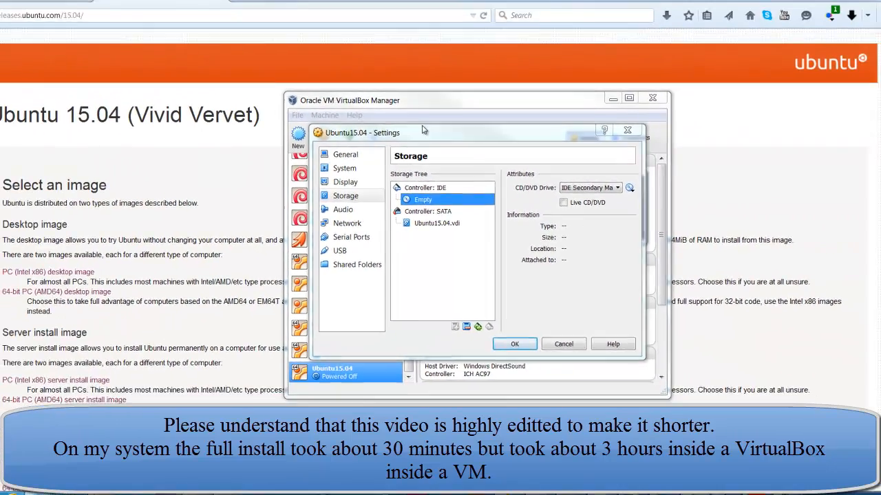
Load ubuntu-15.04-desktop-amd64.iso from Ubuntu-back (M:)\yt into the optical drive and save.
{"action": "left_click", "coordinate": [628, 187]}
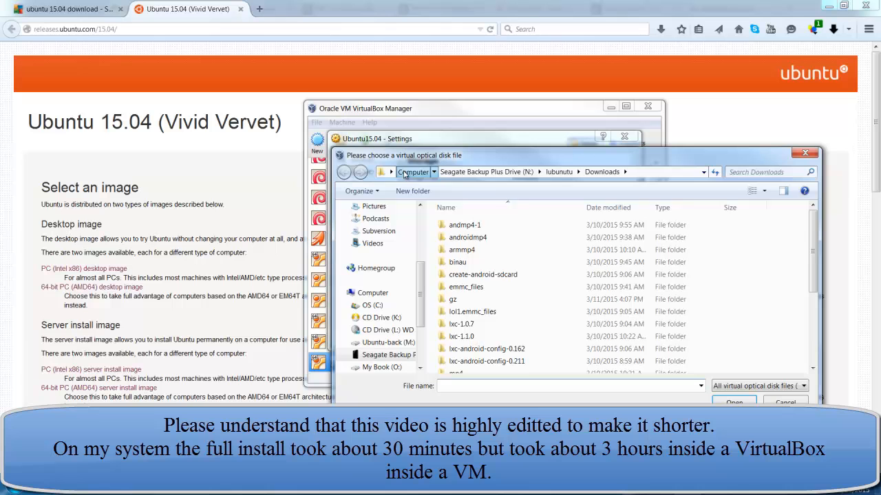
{"action": "left_click", "coordinate": [411, 172]}
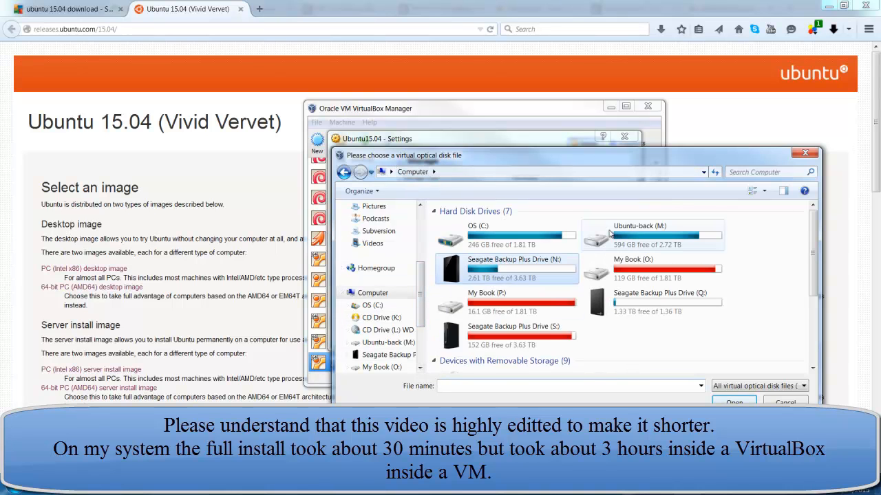
{"action": "double_click", "coordinate": [652, 236]}
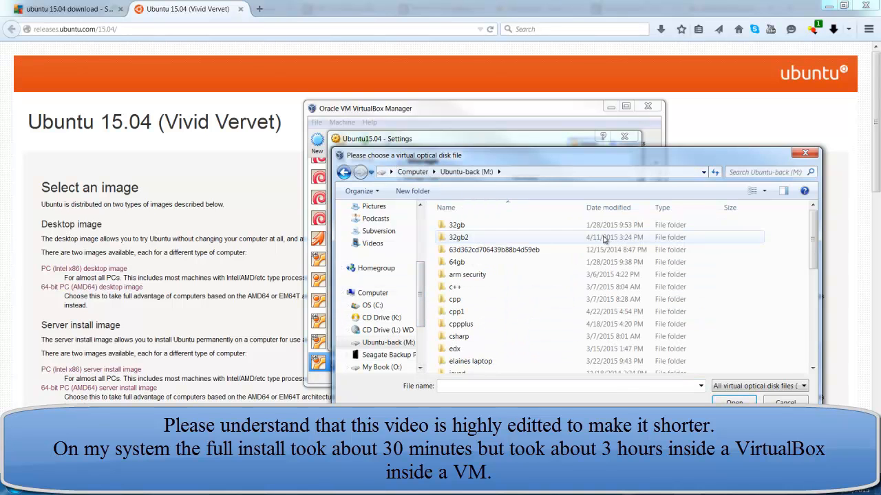
{"action": "scroll", "scroll_direction": "down", "scroll_amount": 3}
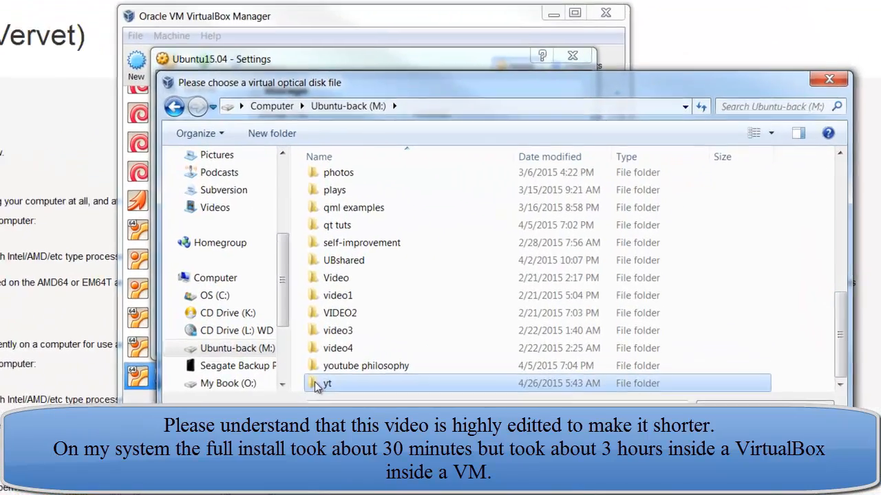
{"action": "double_click", "coordinate": [327, 383]}
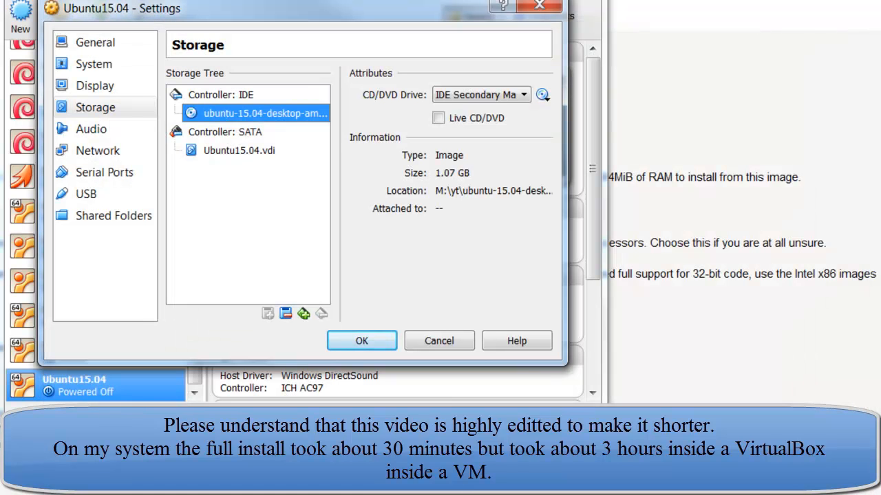
{"action": "mouse_move", "coordinate": [355, 335]}
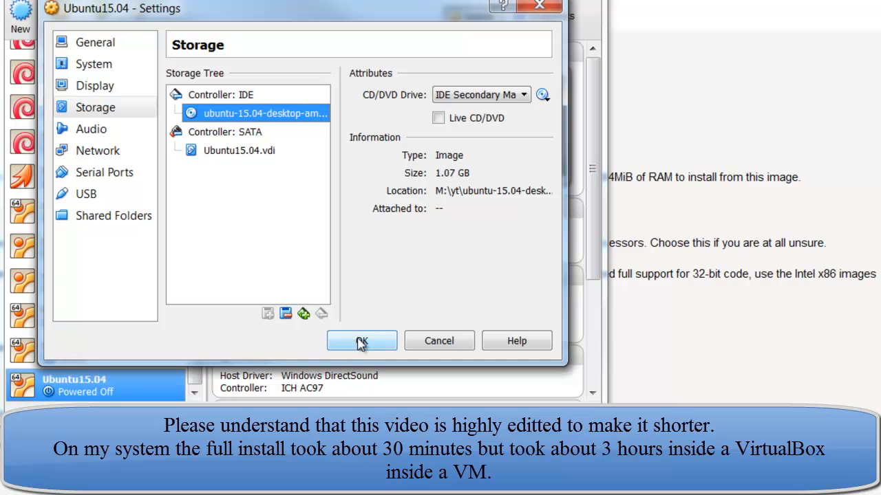
{"action": "mouse_move", "coordinate": [76, 216]}
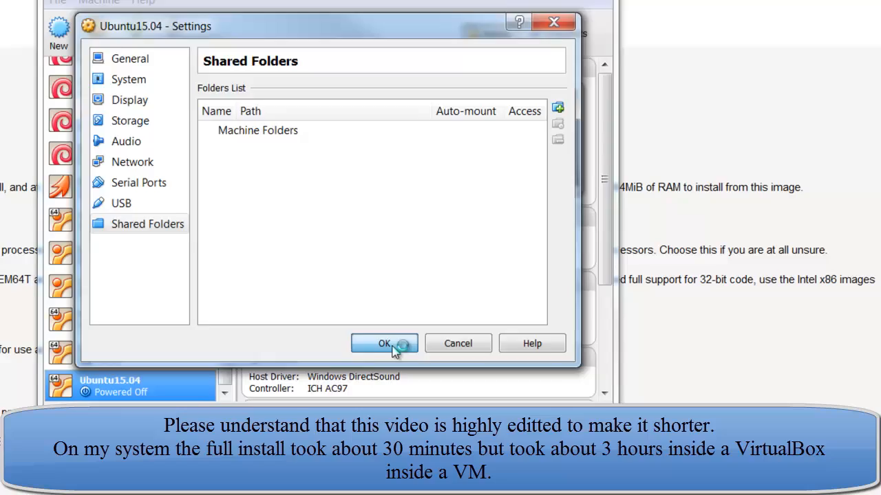
{"action": "left_click", "coordinate": [383, 343]}
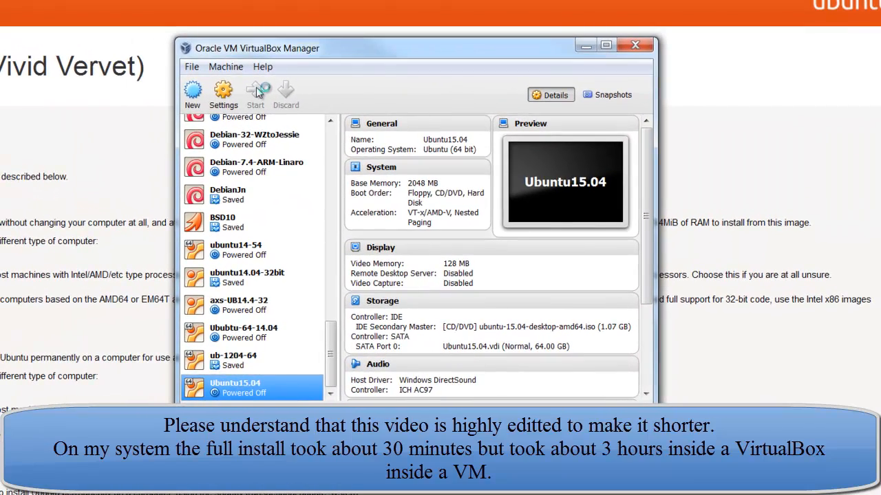
Start the Ubuntu15.04 VM so it boots to the installer's Welcome screen.
{"action": "left_click", "coordinate": [255, 93]}
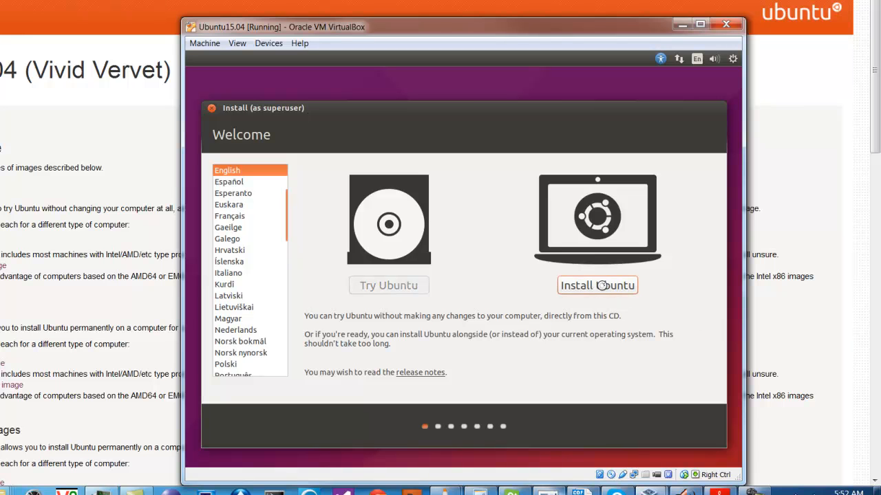
Install Ubuntu with updates downloaded, erasing the whole disk and confirming the partition changes.
{"action": "left_click", "coordinate": [597, 284]}
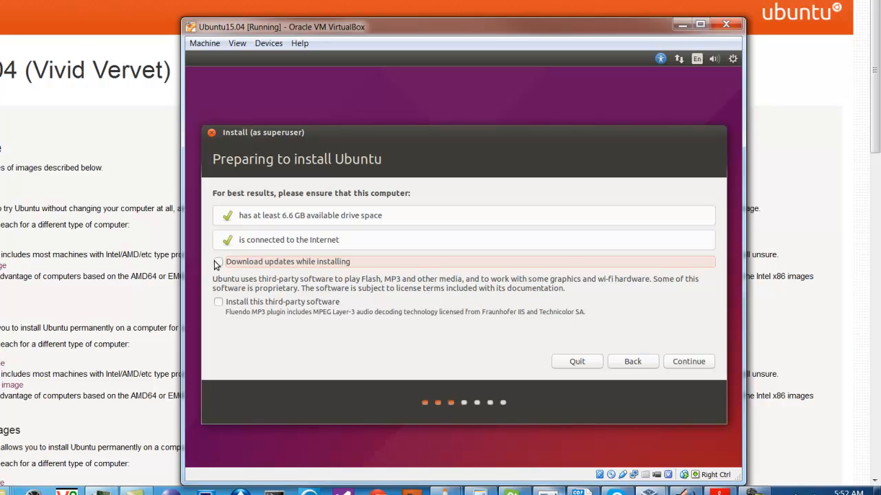
{"action": "left_click", "coordinate": [218, 261]}
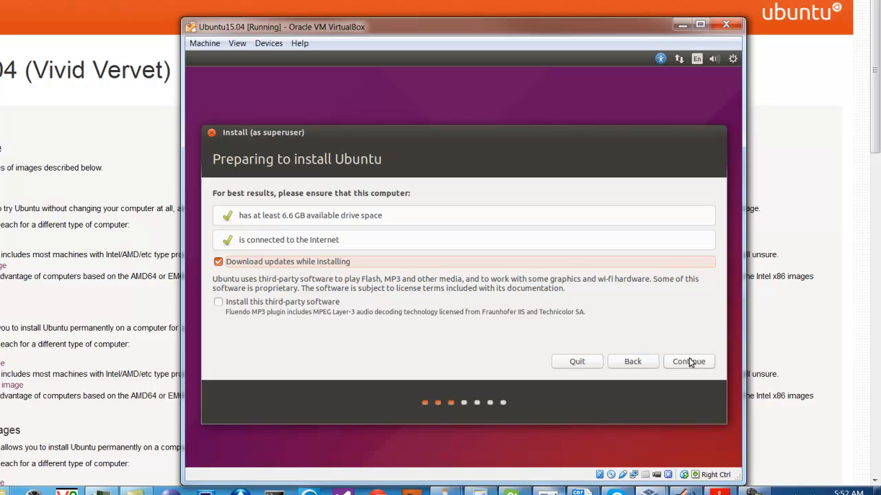
{"action": "left_click", "coordinate": [689, 361]}
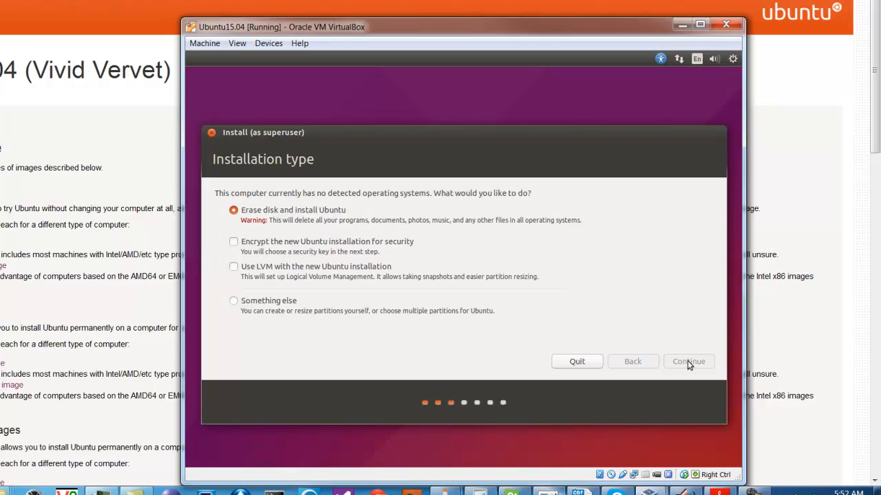
{"action": "left_click", "coordinate": [689, 361]}
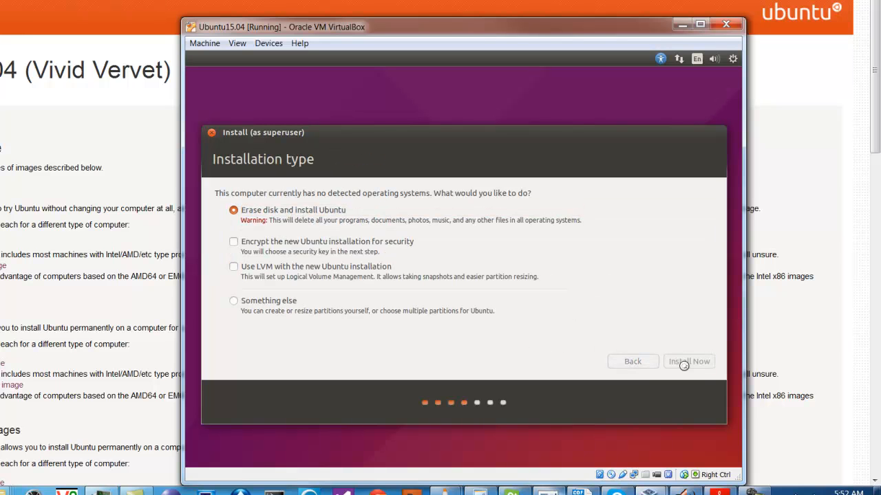
{"action": "left_click", "coordinate": [688, 361]}
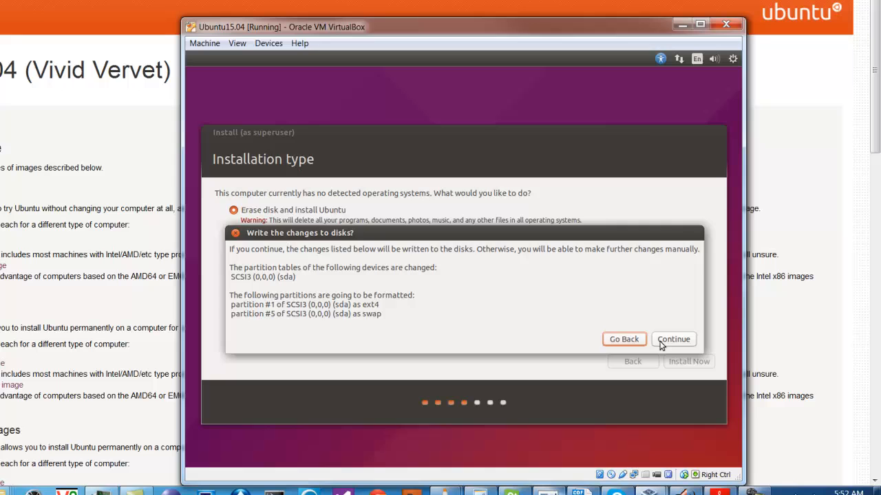
{"action": "left_click", "coordinate": [673, 339]}
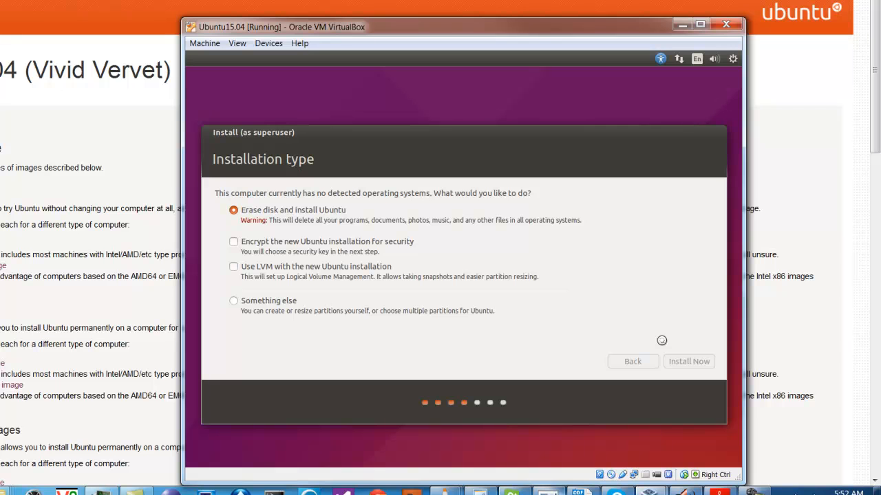
Accept Los Angeles as the location and English (US) as the keyboard layout.
{"action": "left_click", "coordinate": [689, 361]}
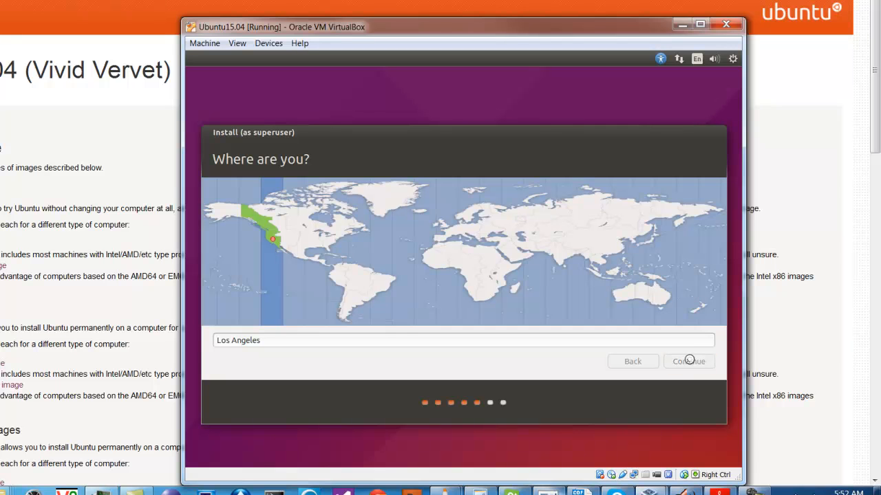
{"action": "left_click", "coordinate": [688, 362]}
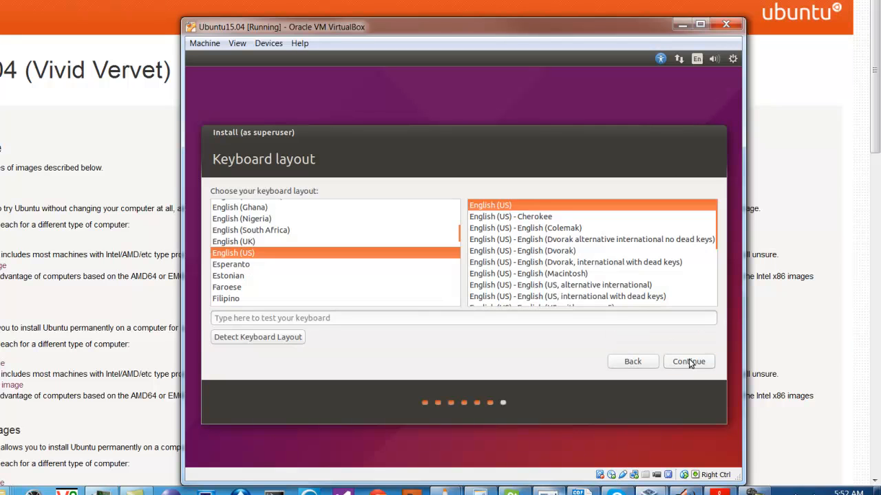
{"action": "left_click", "coordinate": [689, 361]}
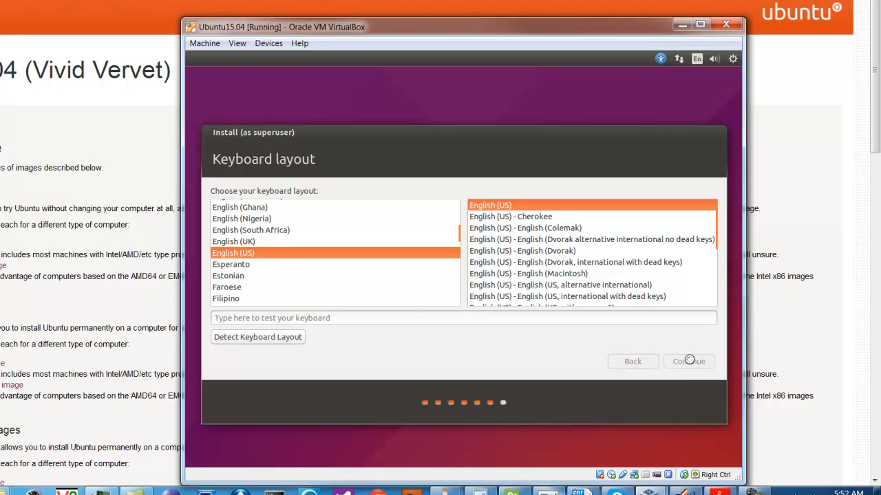
Enter the name javad Hasht, computer name Ubuntu15.05-64, and a confirmed password.
{"action": "left_click", "coordinate": [689, 361]}
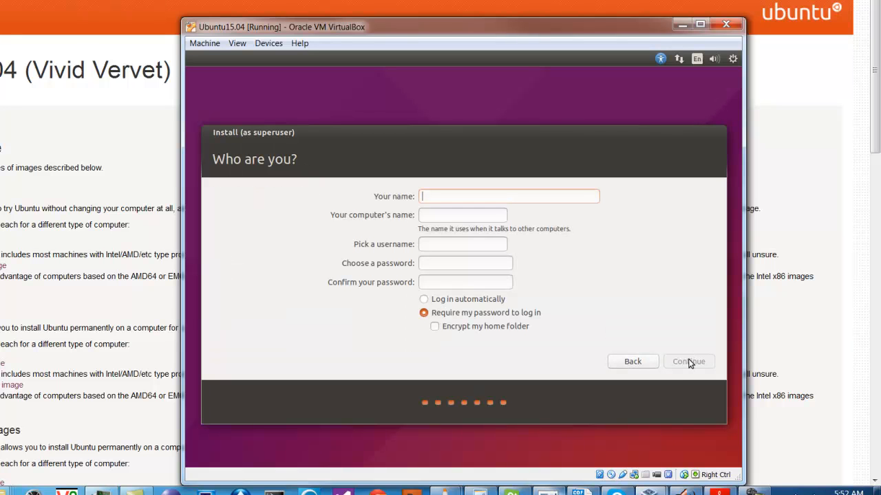
{"action": "type", "text": "j"}
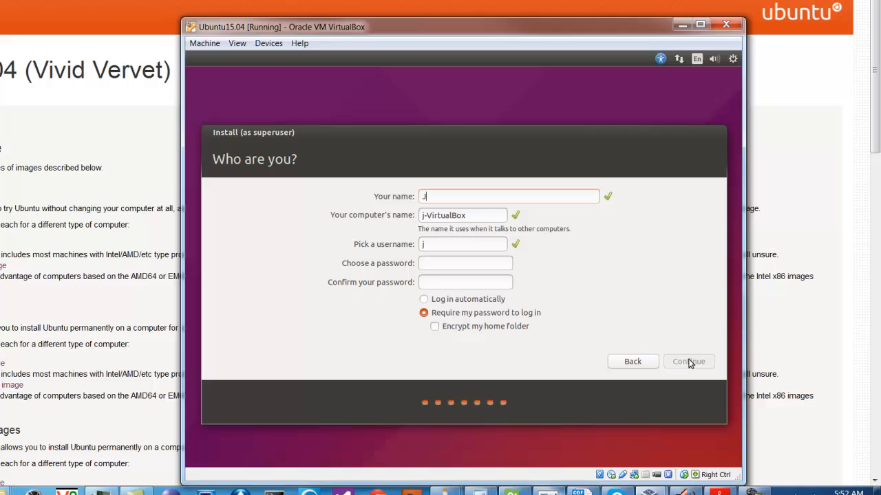
{"action": "type", "text": "avad"}
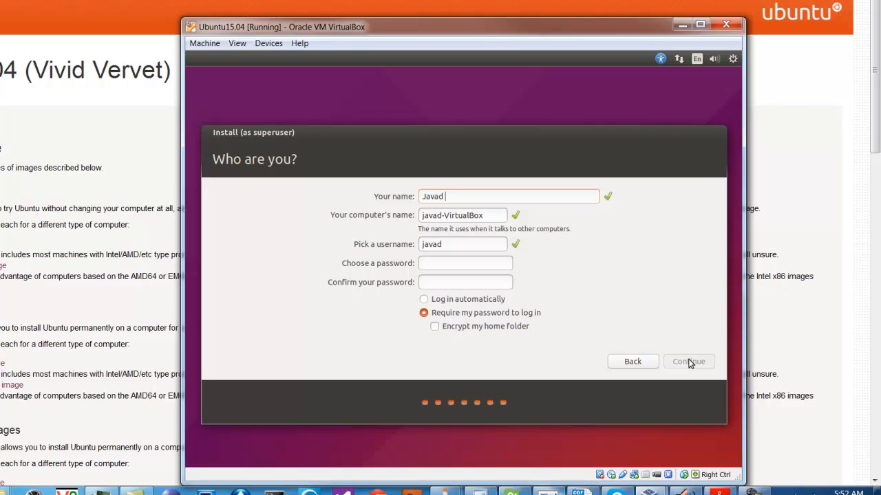
{"action": "type", "text": "Hashtroudian"}
{"action": "left_click", "coordinate": [463, 214]}
{"action": "type", "text": "Ubuntu15.05-64"}
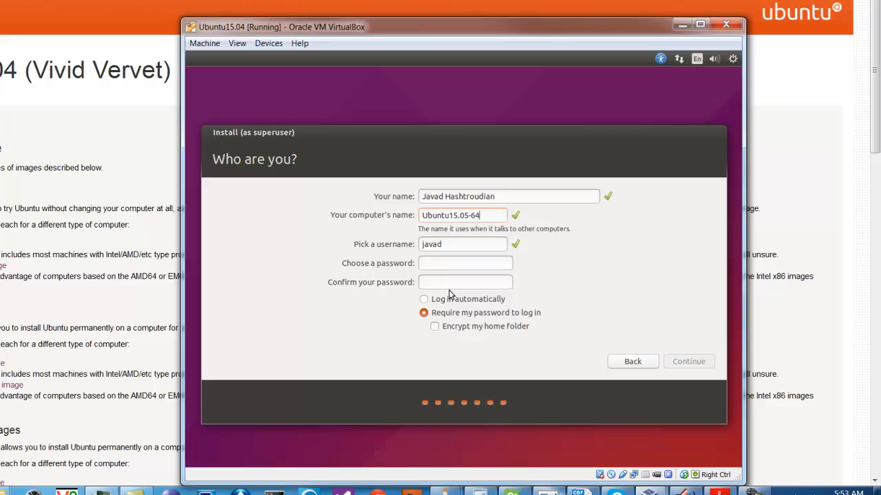
{"action": "left_click", "coordinate": [465, 263]}
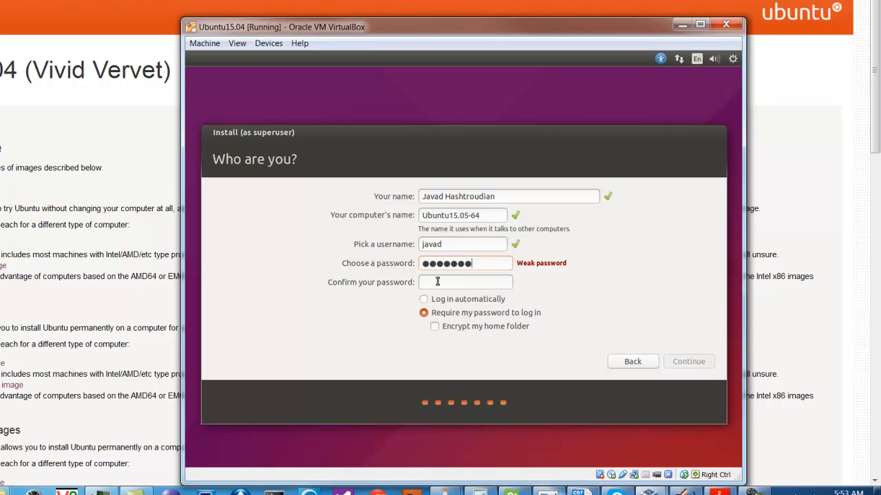
{"action": "type", "text": "•••"}
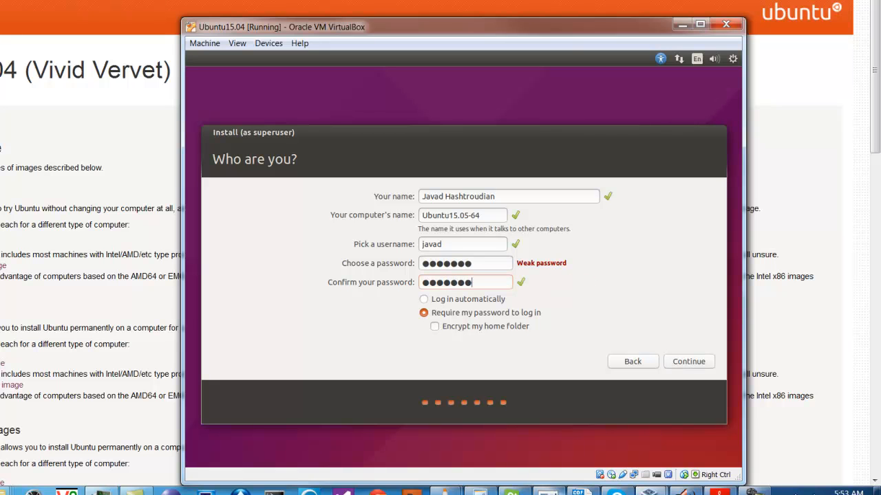
{"action": "mouse_move", "coordinate": [696, 362]}
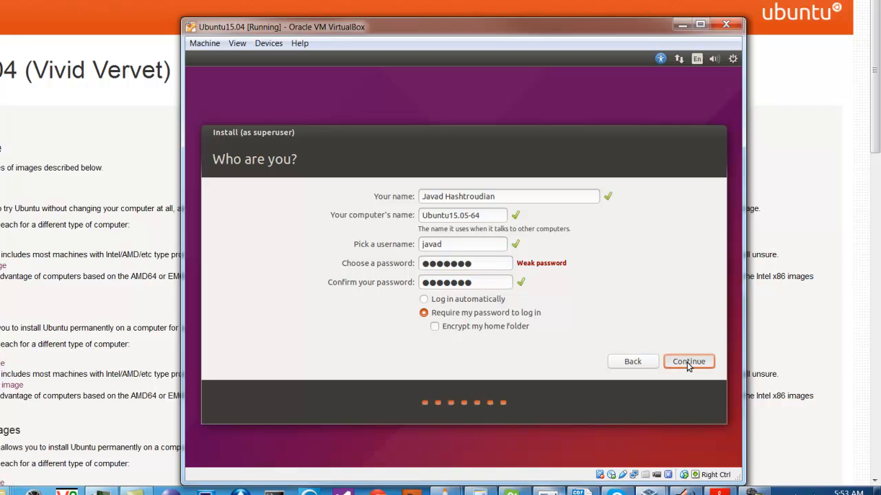
Accept the account details so the installer starts copying files.
{"action": "left_click", "coordinate": [689, 361]}
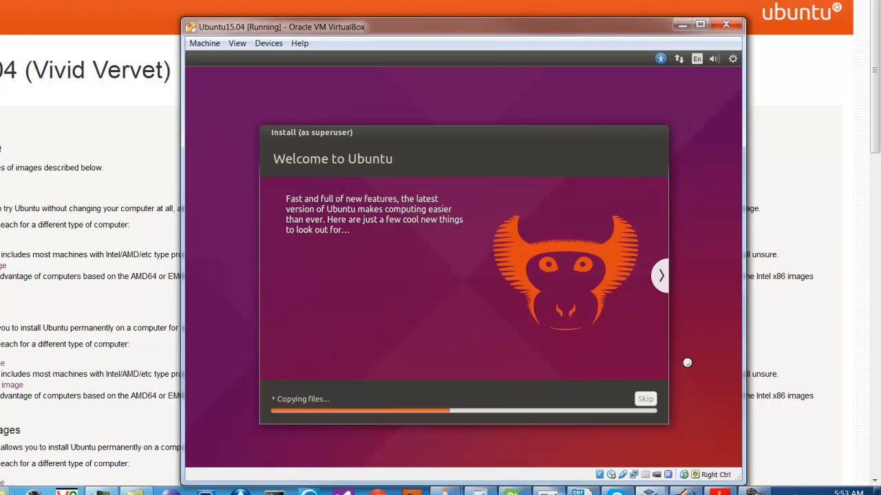
{"action": "mouse_move", "coordinate": [629, 351]}
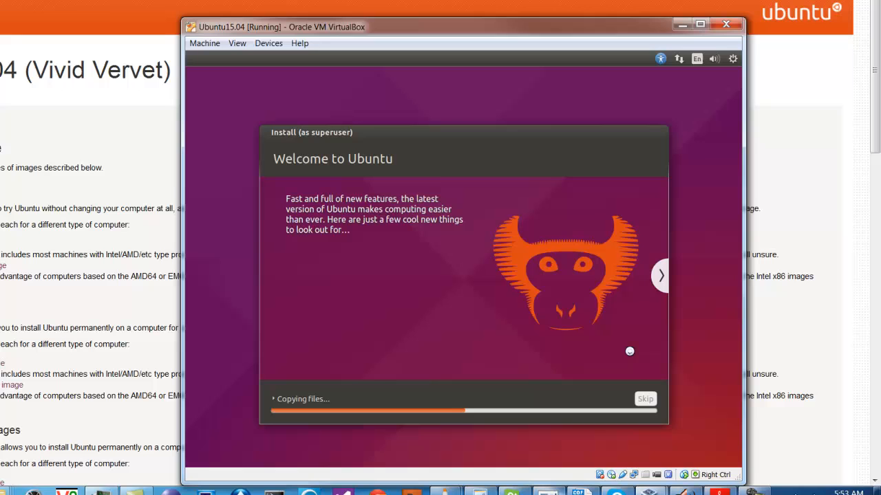
{"action": "mouse_move", "coordinate": [439, 323]}
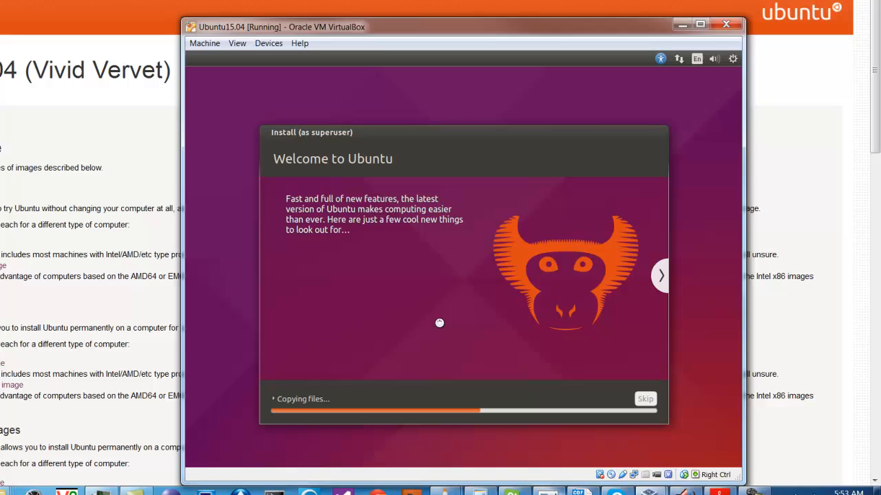
{"action": "mouse_move", "coordinate": [206, 330]}
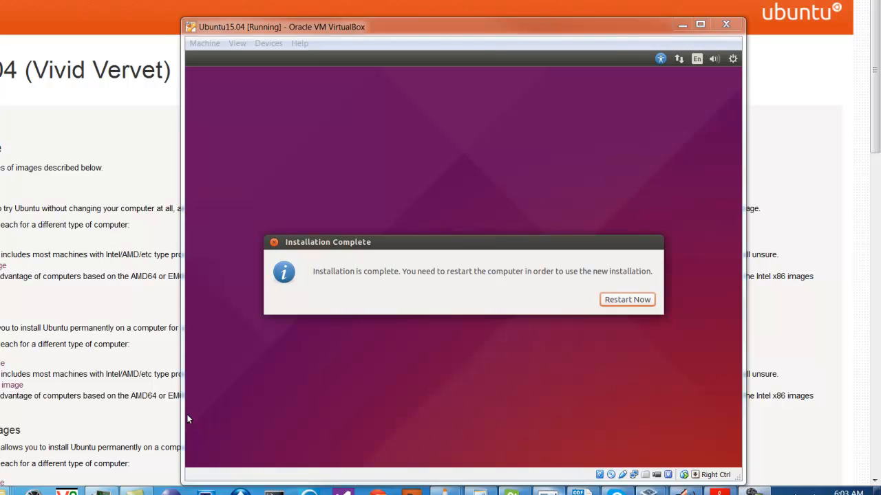
{"action": "mouse_move", "coordinate": [340, 278]}
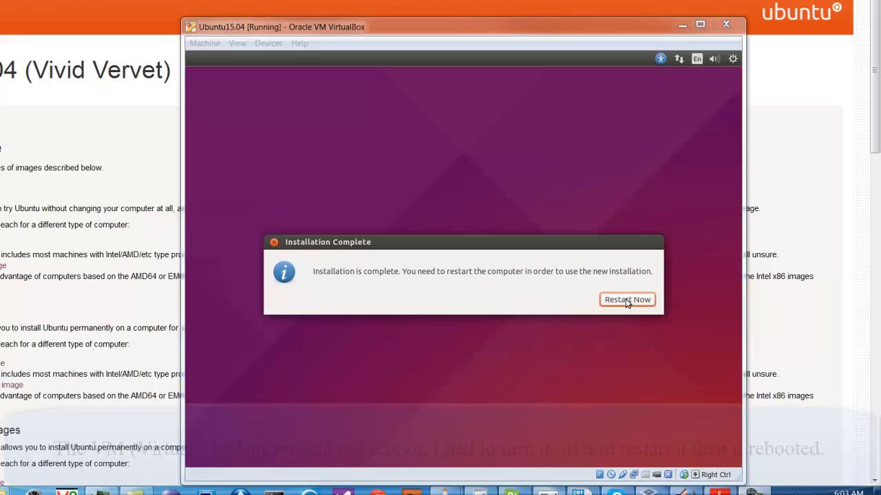
Restart the VM into the newly installed Ubuntu.
{"action": "left_click", "coordinate": [628, 299]}
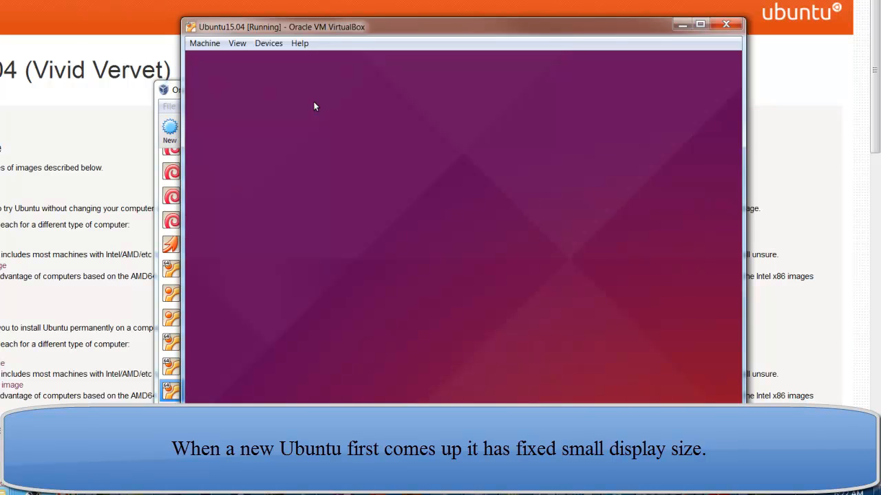
{"action": "mouse_move", "coordinate": [626, 57]}
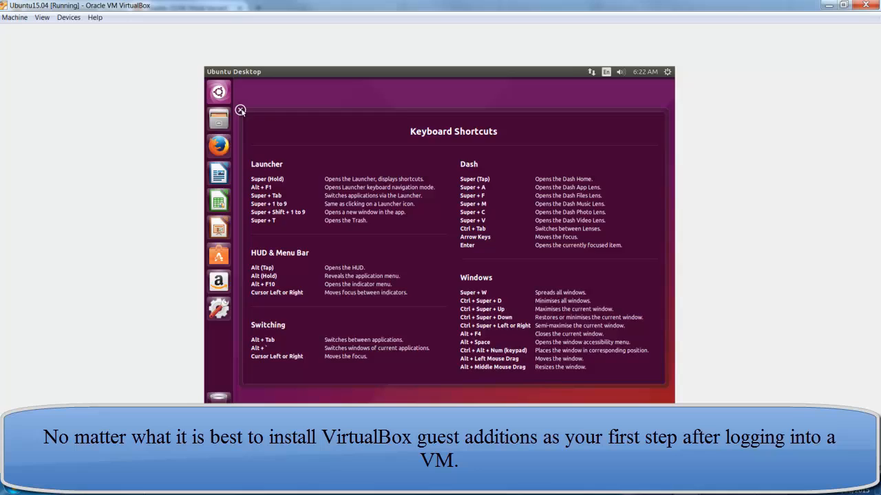
{"action": "left_click", "coordinate": [240, 110]}
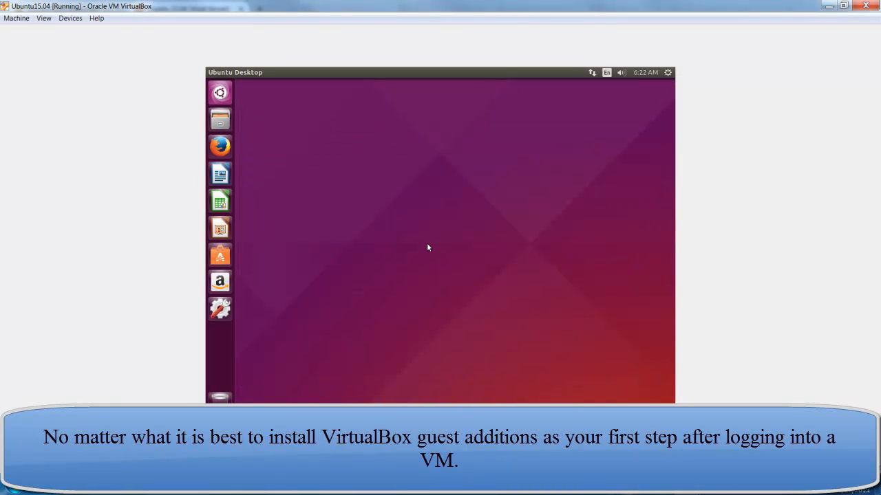
{"action": "mouse_move", "coordinate": [375, 232]}
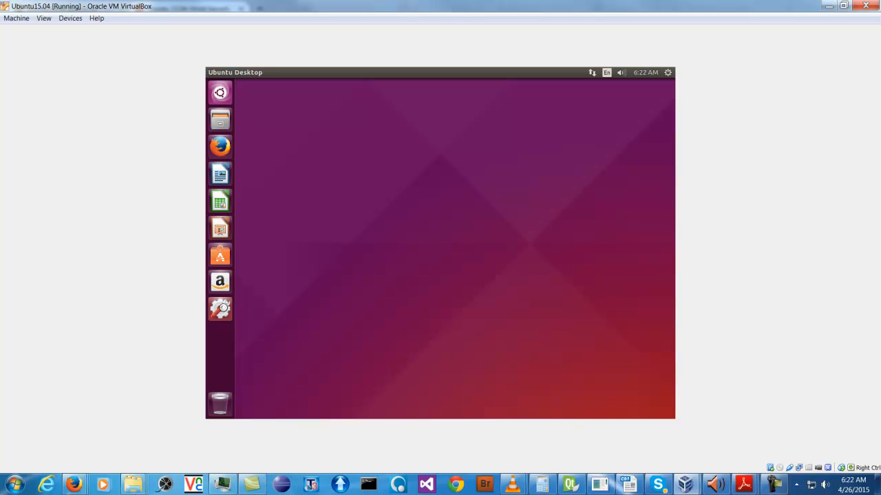
Check Ubuntu's Displays resolution list, which offers only 1024x768 and 800x600, without changing it.
{"action": "left_click", "coordinate": [219, 309]}
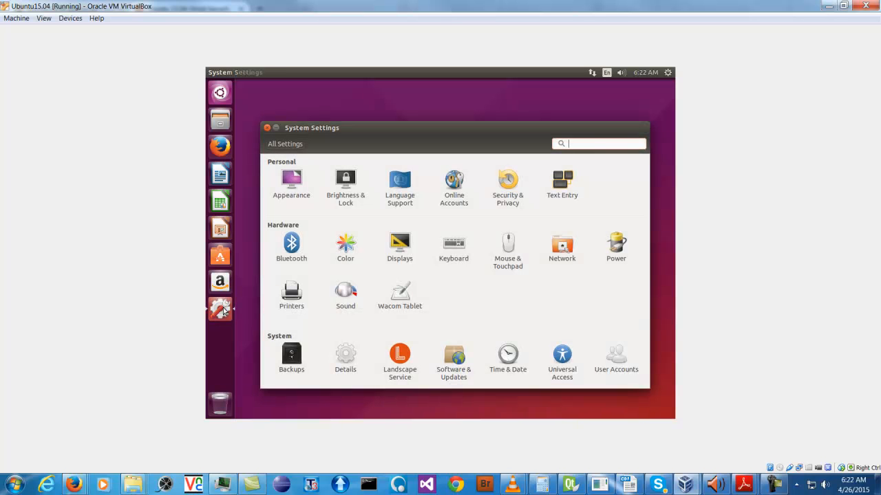
{"action": "left_click", "coordinate": [399, 242]}
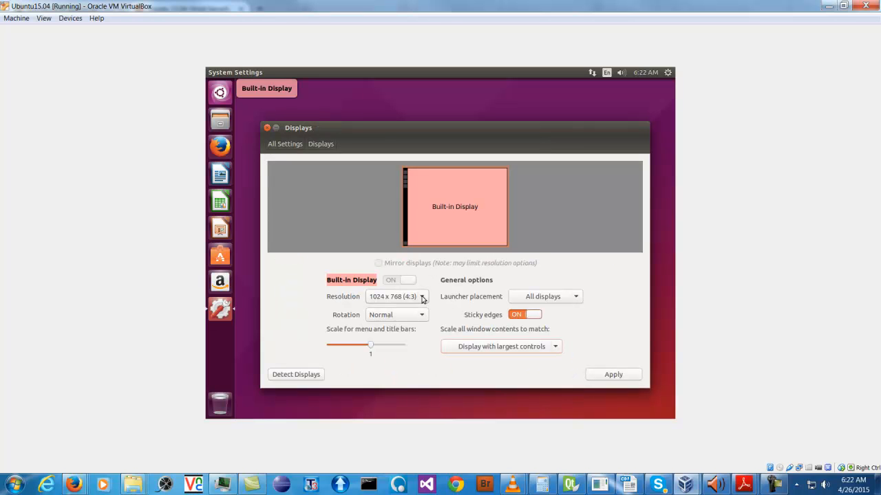
{"action": "left_click", "coordinate": [396, 296]}
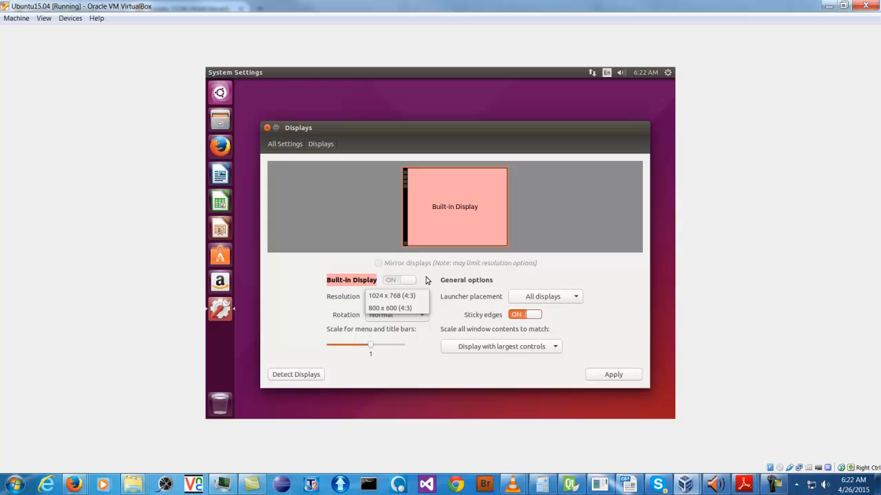
{"action": "left_click", "coordinate": [390, 296]}
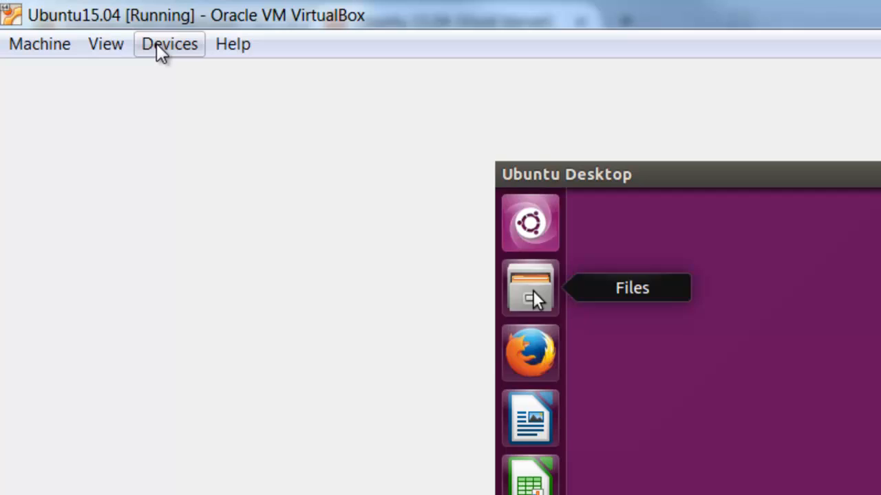
Insert the Guest Additions CD image, run its autorun installer, and authenticate with the password.
{"action": "left_click", "coordinate": [169, 44]}
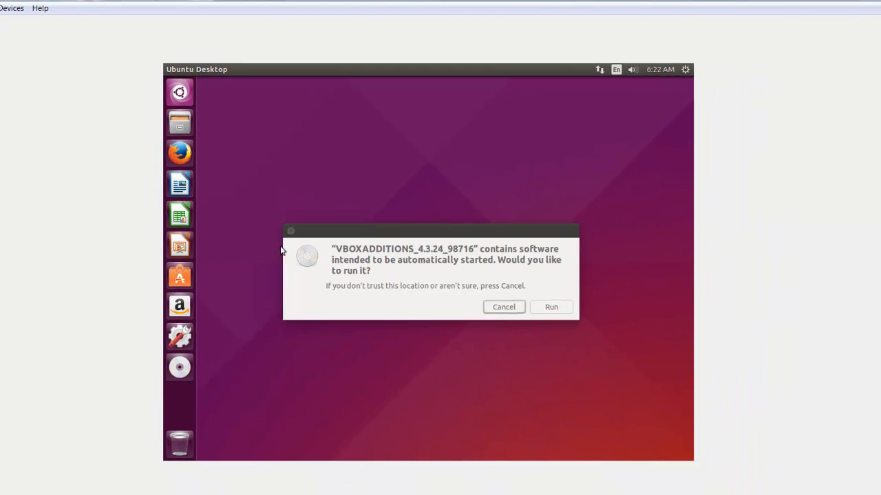
{"action": "mouse_move", "coordinate": [551, 308]}
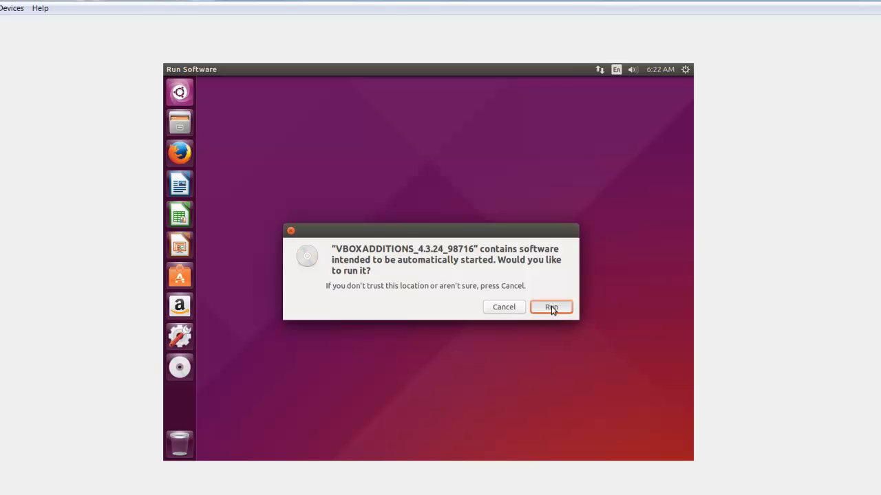
{"action": "left_click", "coordinate": [551, 307]}
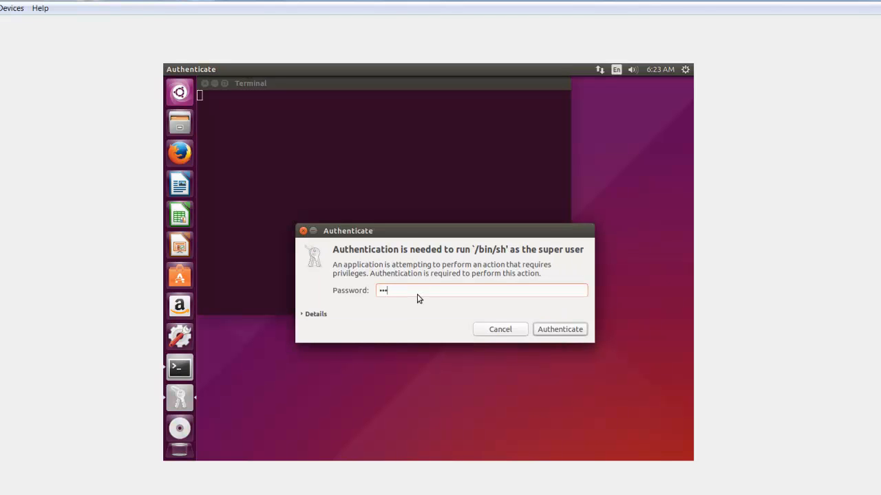
{"action": "left_click", "coordinate": [559, 329]}
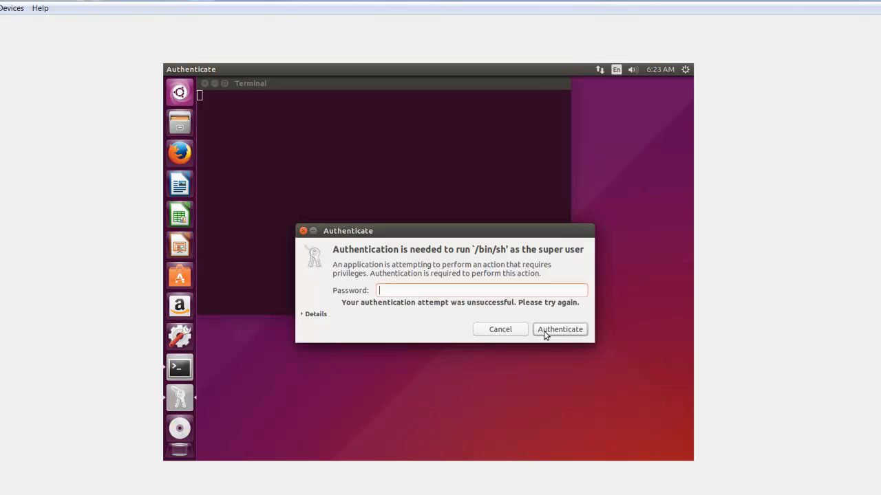
{"action": "type", "text": "•••••"}
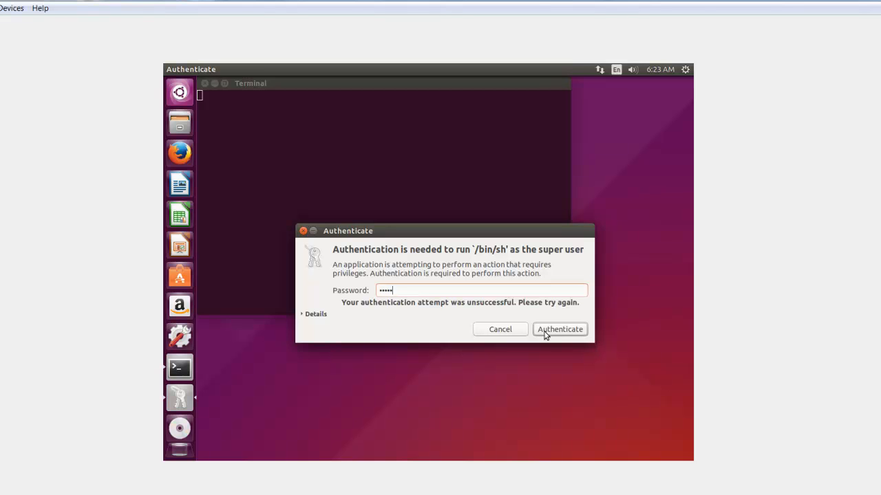
{"action": "type", "text": "••"}
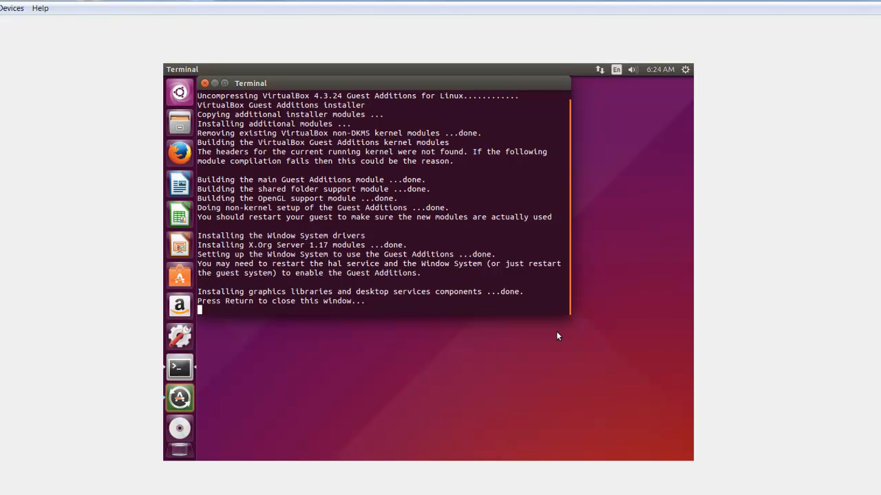
Close the installer terminal and recheck Displays, still offering only 1024×768 and 800×600.
{"action": "key", "text": "Return"}
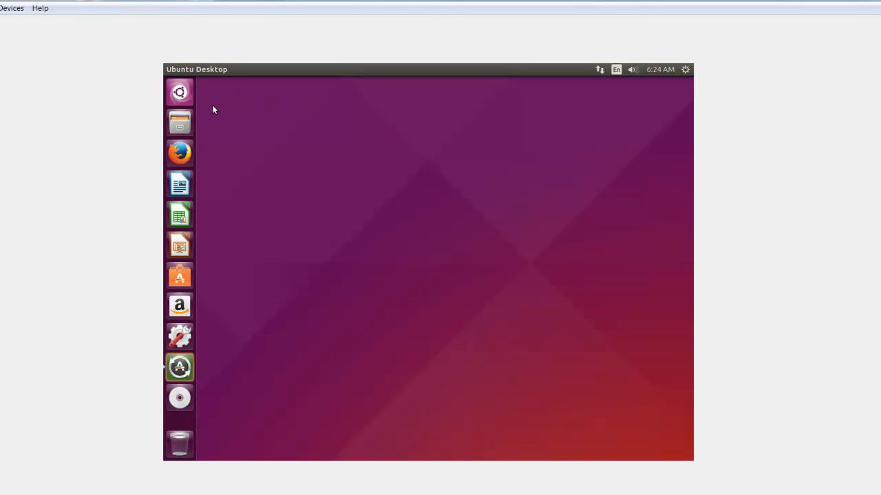
{"action": "mouse_move", "coordinate": [240, 130]}
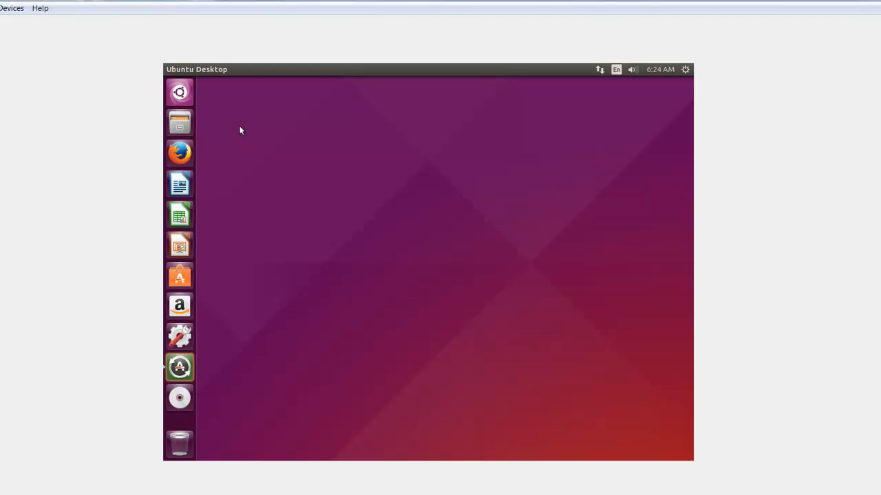
{"action": "mouse_move", "coordinate": [216, 289]}
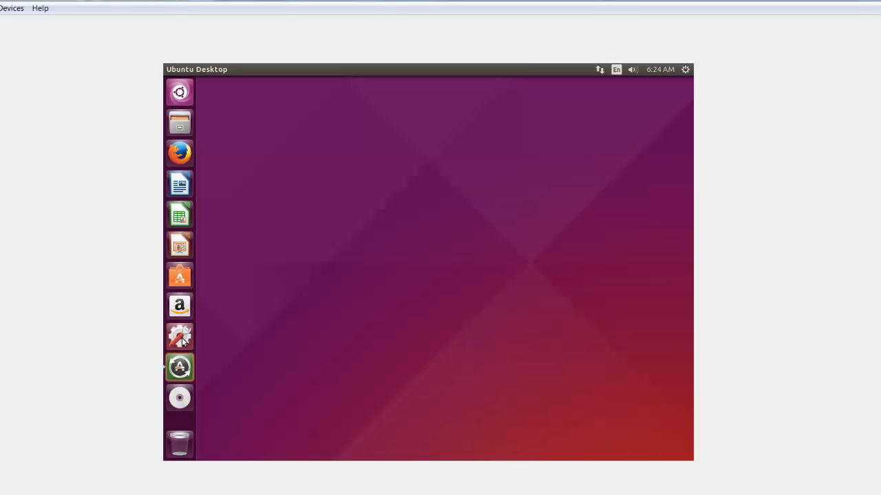
{"action": "left_click", "coordinate": [179, 337]}
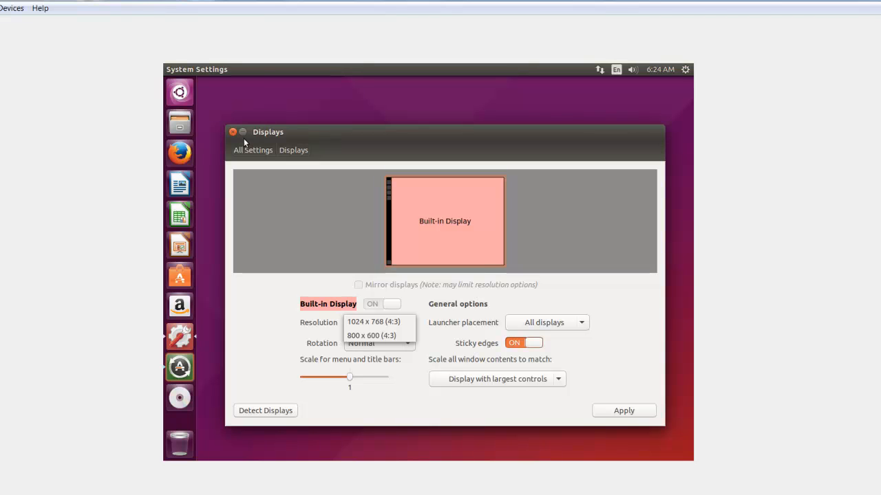
{"action": "left_click", "coordinate": [369, 321]}
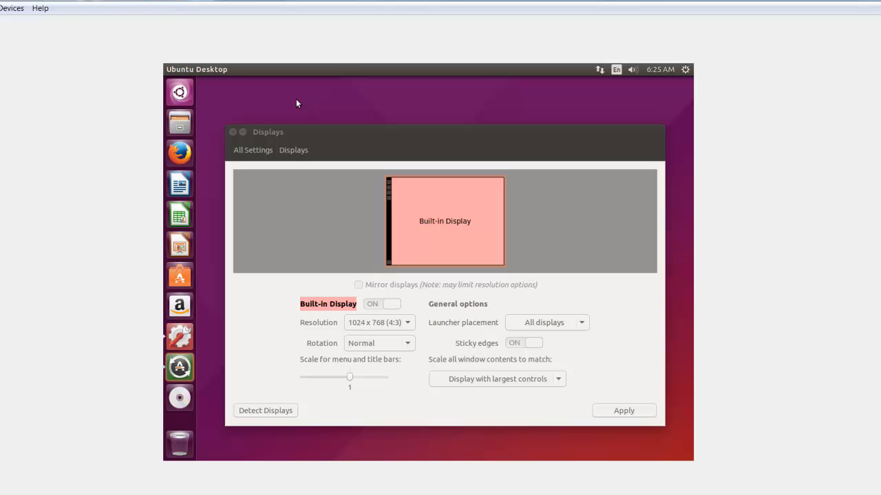
{"action": "mouse_move", "coordinate": [281, 118]}
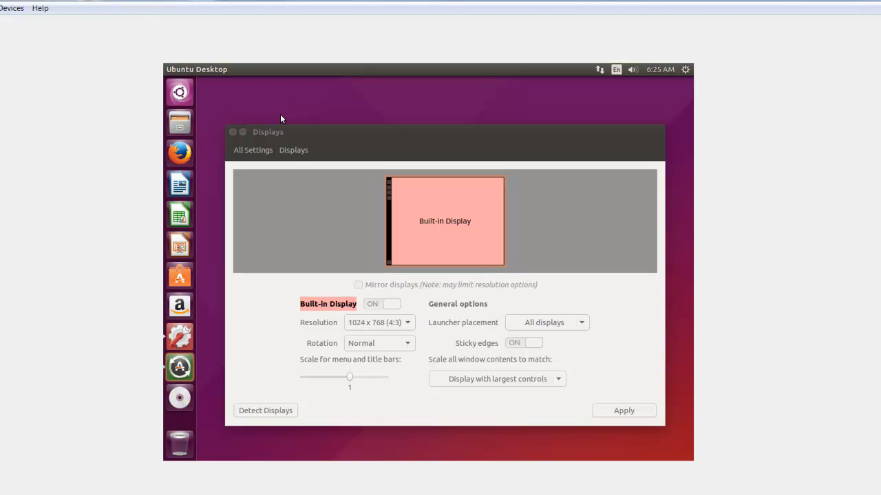
{"action": "mouse_move", "coordinate": [284, 105]}
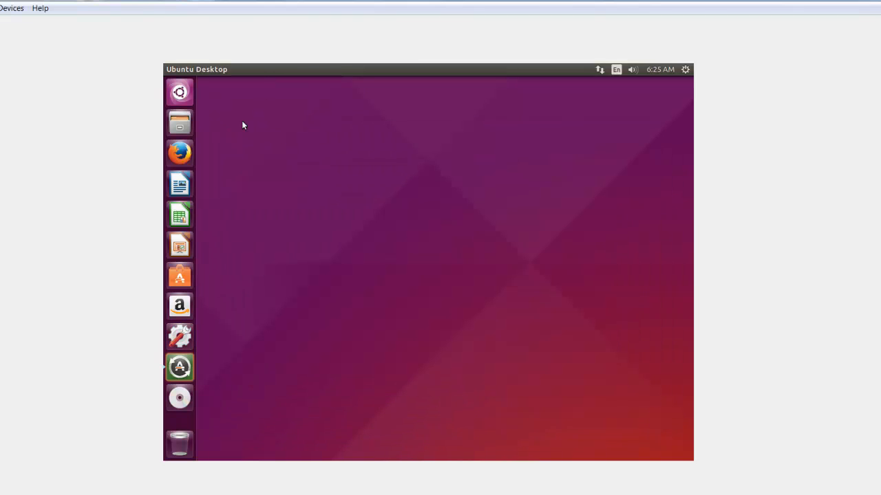
{"action": "mouse_move", "coordinate": [248, 121]}
{"action": "type", "text": "s"}
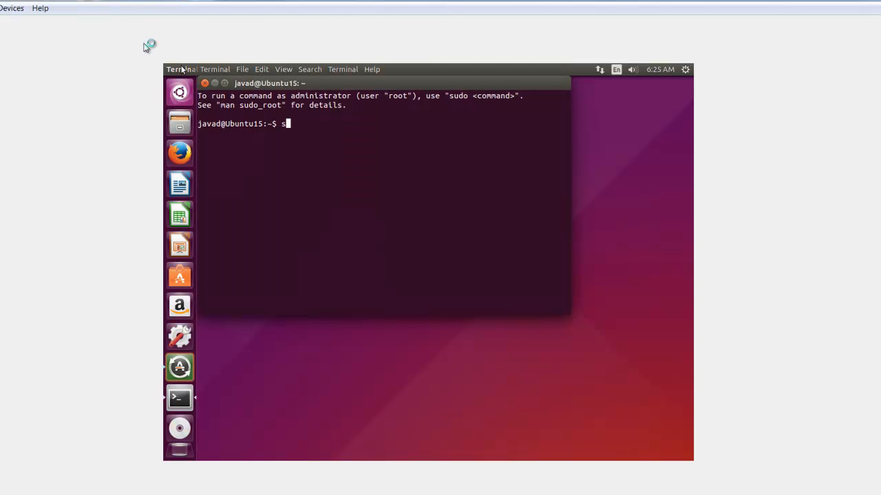
Reboot the Ubuntu guest with sudo reboot in a terminal.
{"action": "type", "text": "udo"}
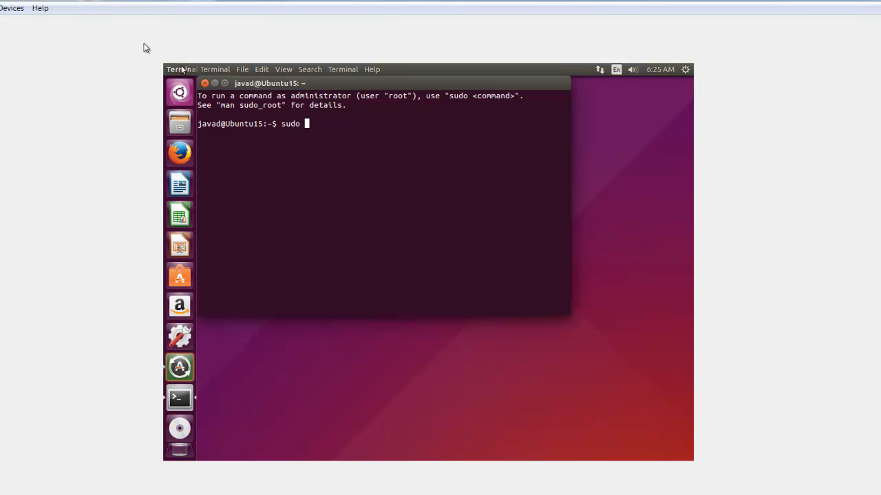
{"action": "type", "text": "reboot"}
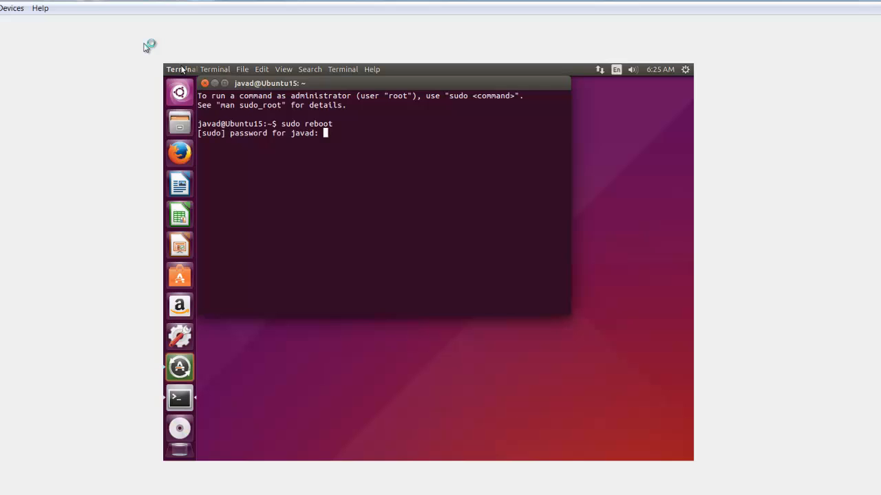
{"action": "key", "text": "Return"}
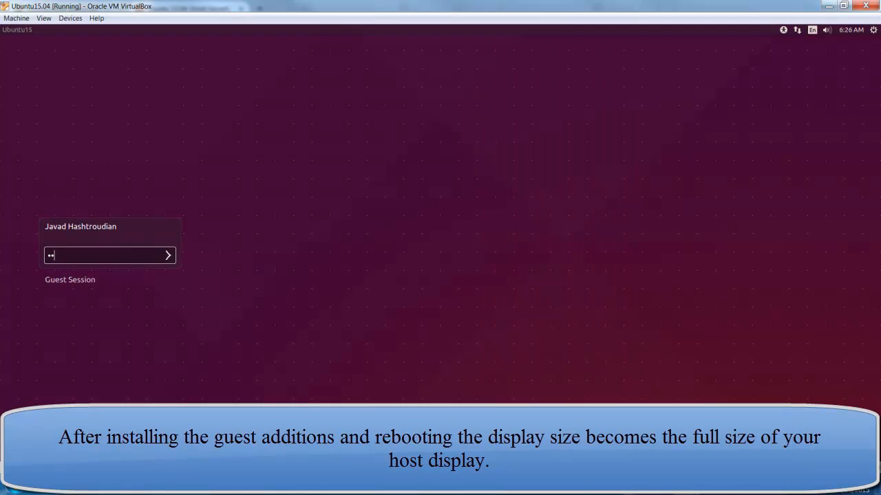
Enter the password at the Ubuntu login screen to reach the full-window desktop.
{"action": "type", "text": "*"}
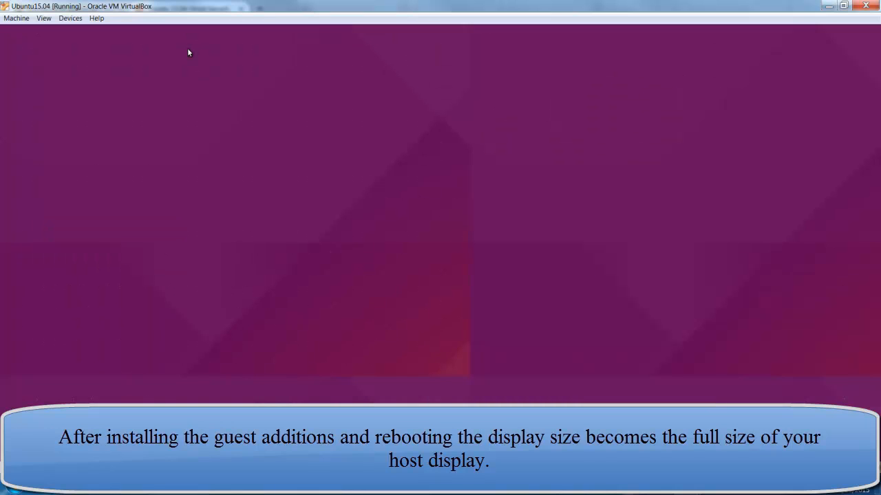
{"action": "mouse_move", "coordinate": [230, 122]}
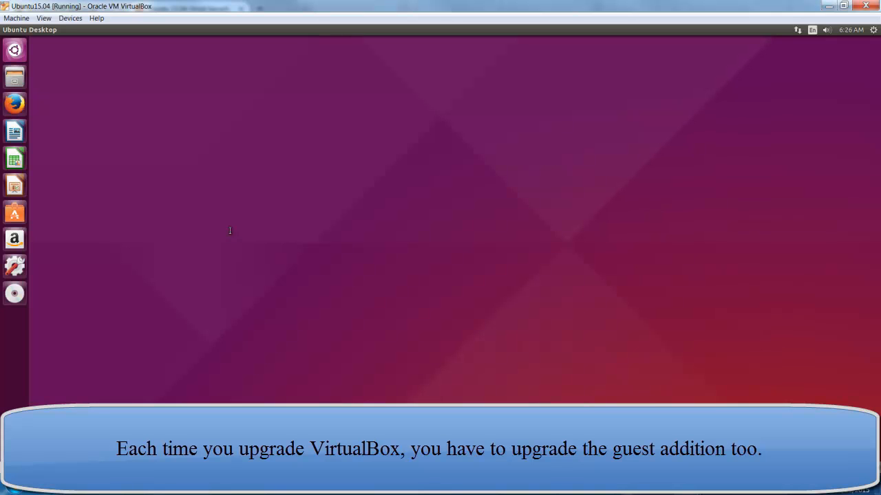
Run uname -a in a terminal, showing Linux 3.19.0-15-generic x86_64.
{"action": "left_click", "coordinate": [15, 293]}
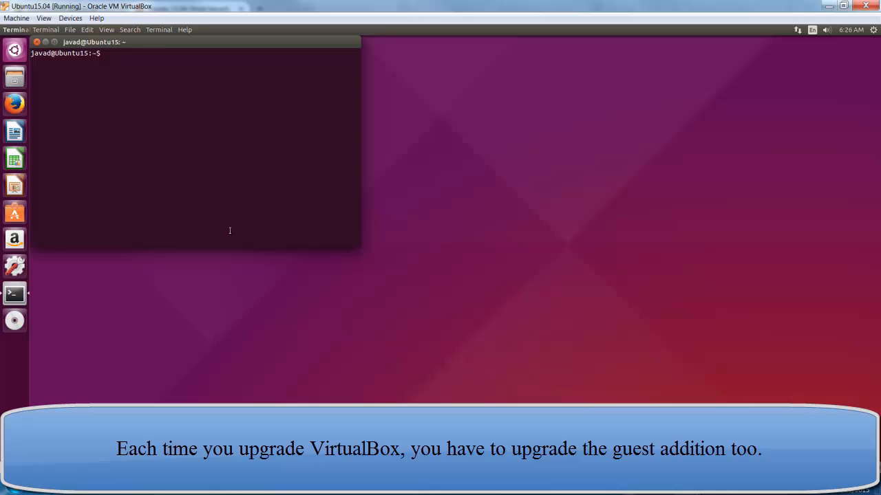
{"action": "type", "text": "una"}
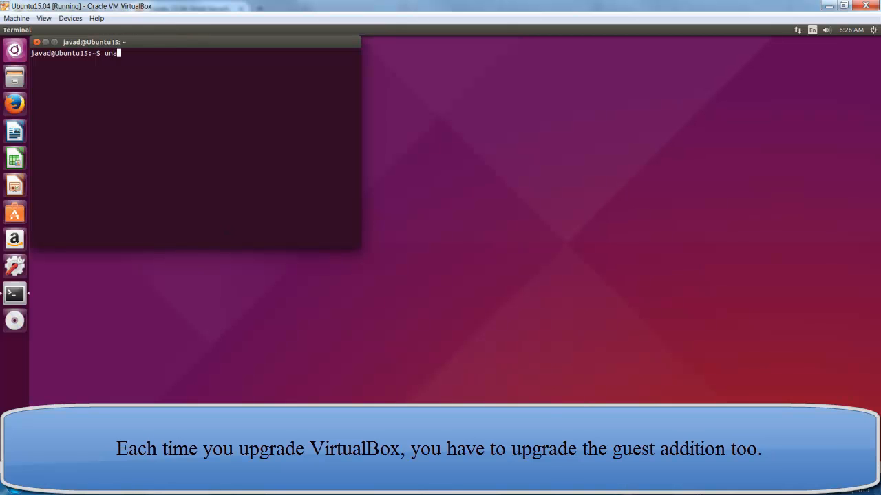
{"action": "type", "text": "me"}
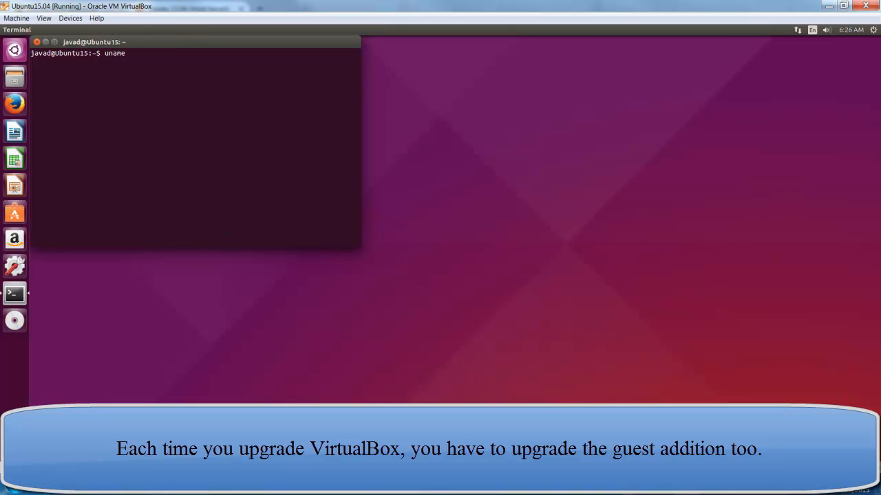
{"action": "key", "text": "Return"}
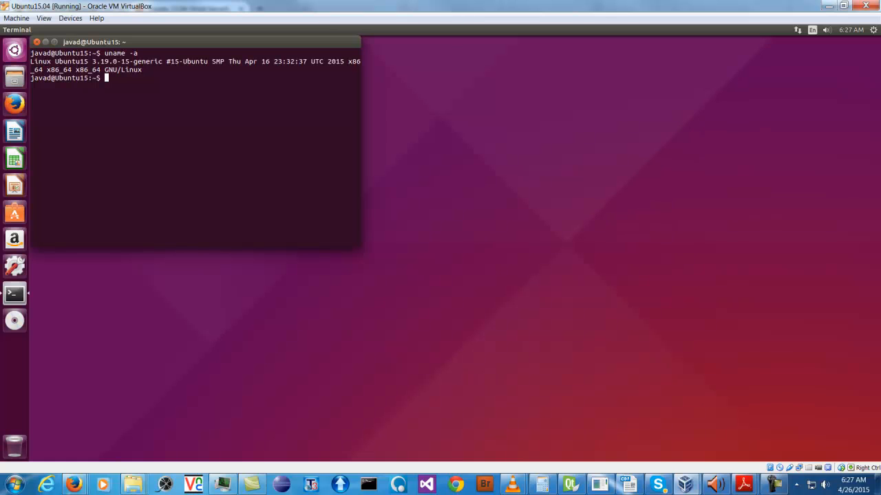
{"action": "mouse_move", "coordinate": [230, 218]}
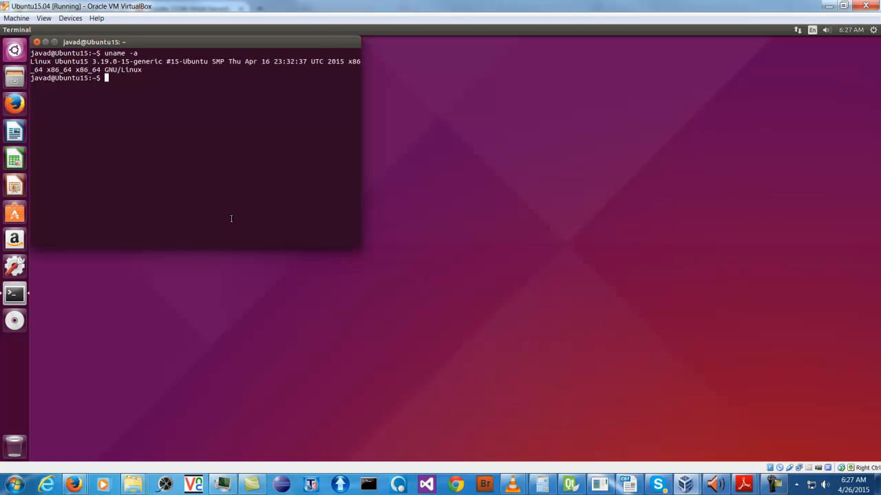
{"action": "mouse_move", "coordinate": [222, 196]}
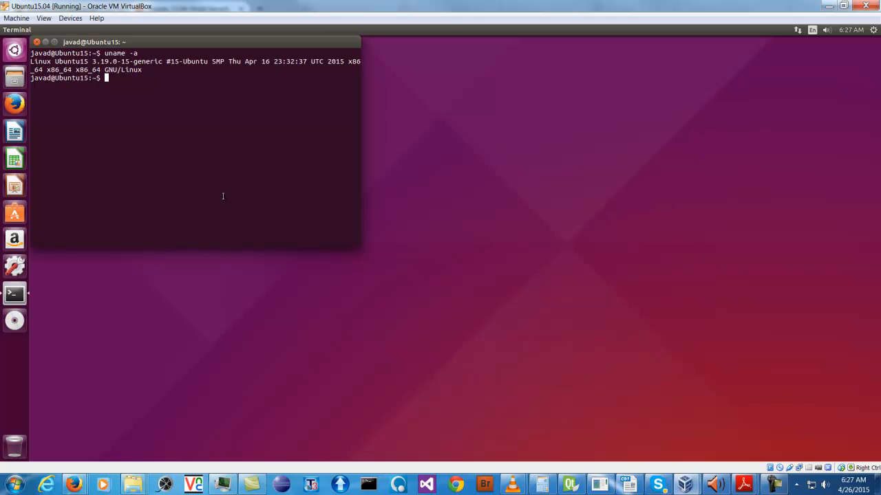